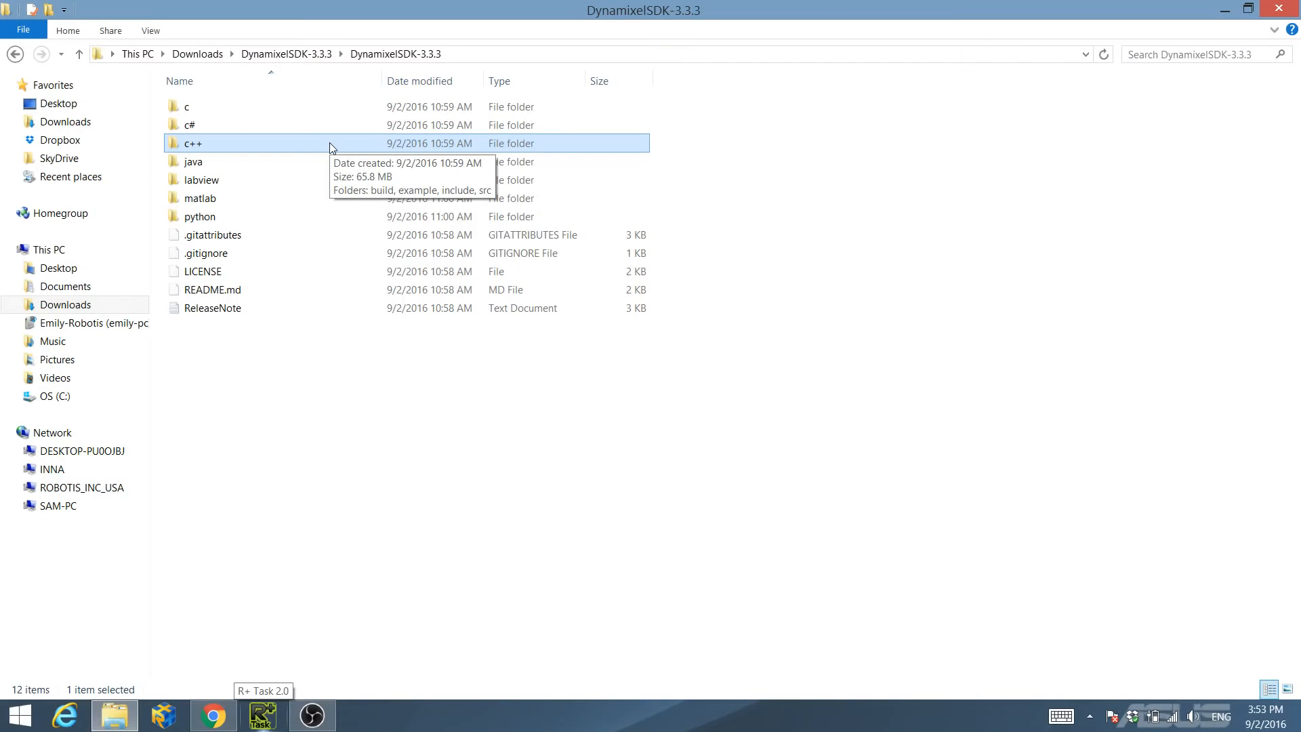
{"action": "mouse_move", "coordinate": [331, 148]}
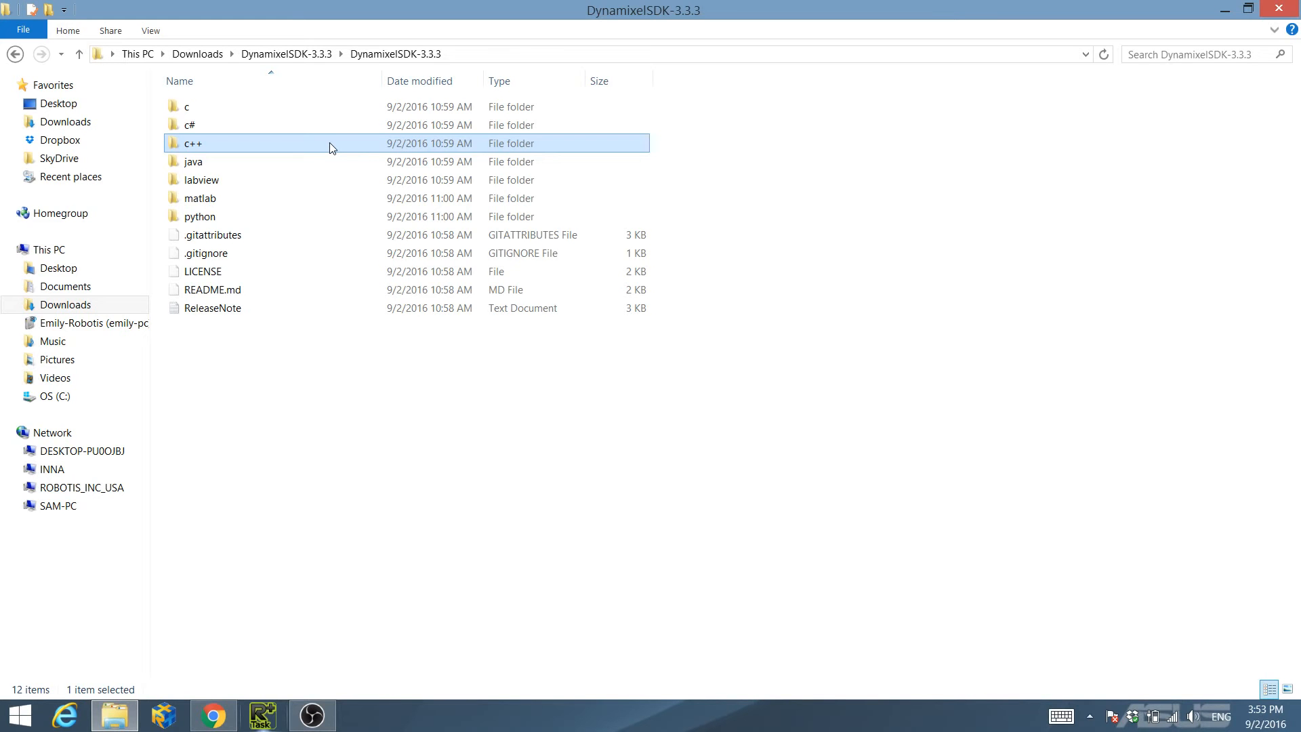
- Browse into the C++ protocol1.0 read_write example's win64 folder in the DynamixelSDK download
{"action": "double_click", "coordinate": [191, 142]}
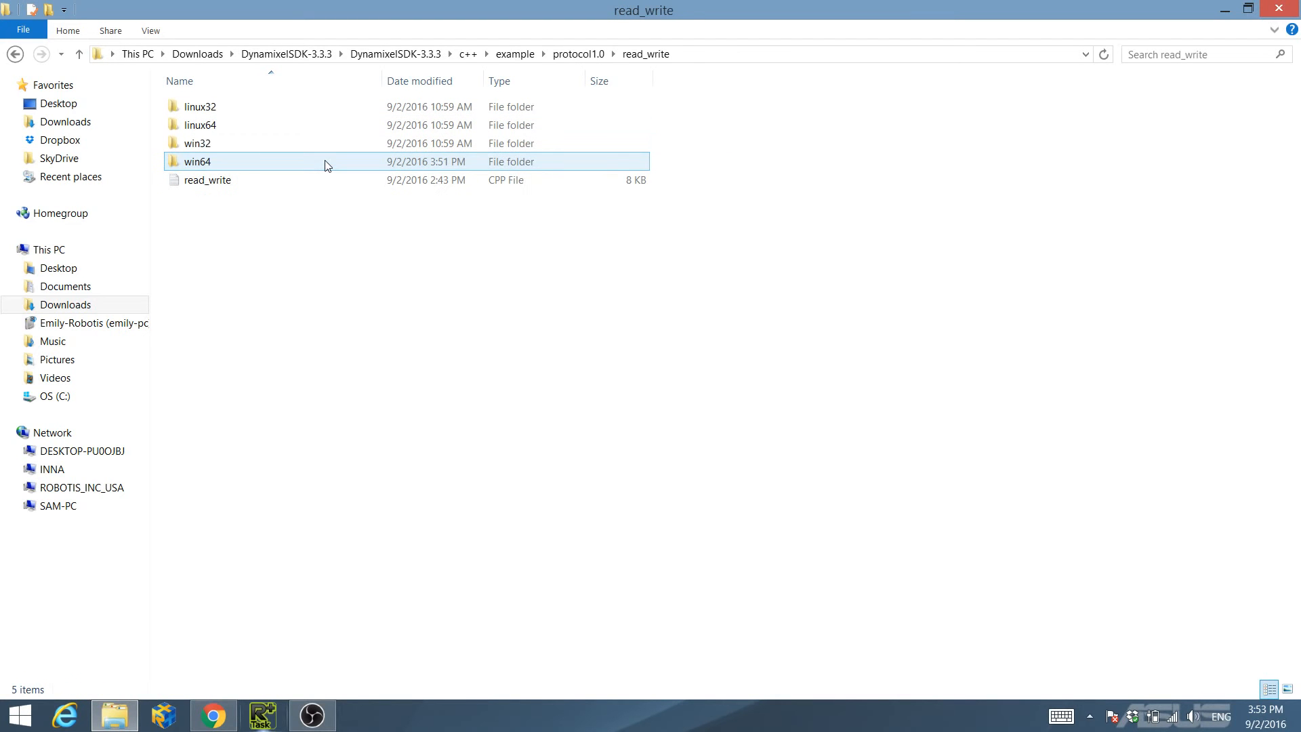
{"action": "left_click", "coordinate": [198, 142]}
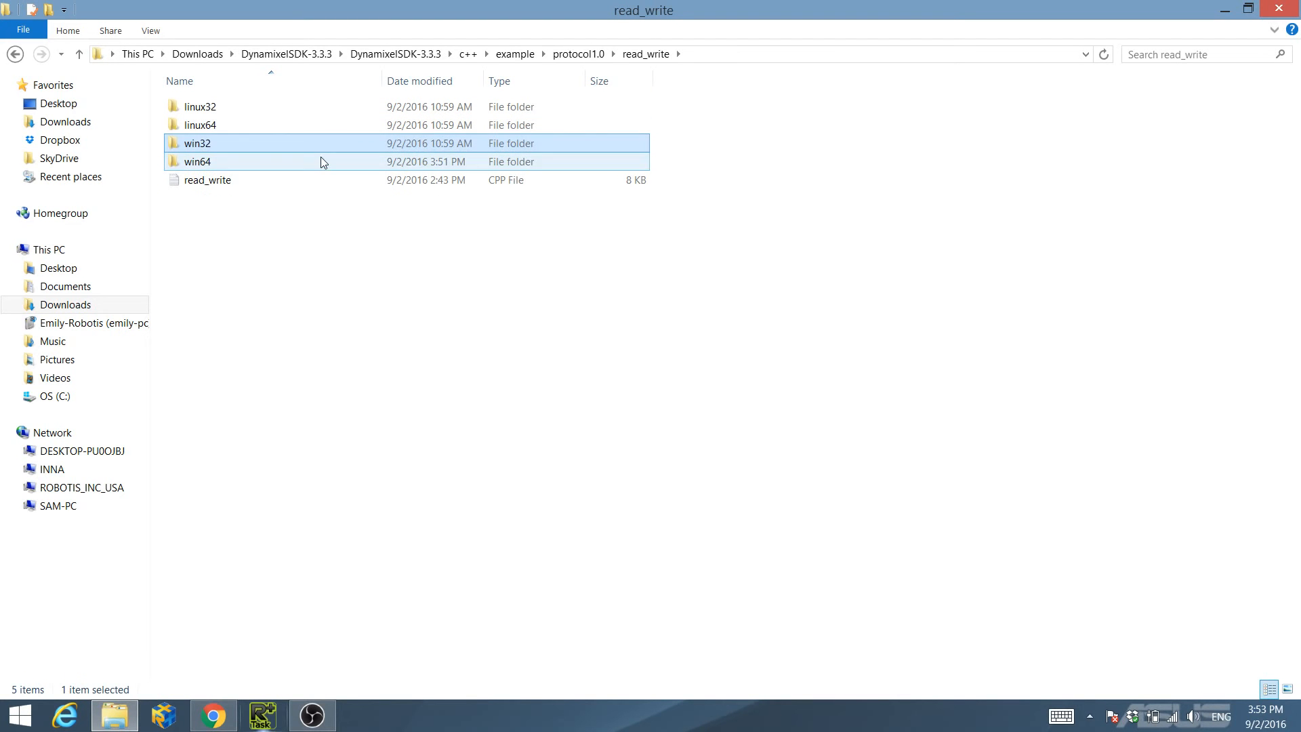
{"action": "left_click", "coordinate": [198, 161]}
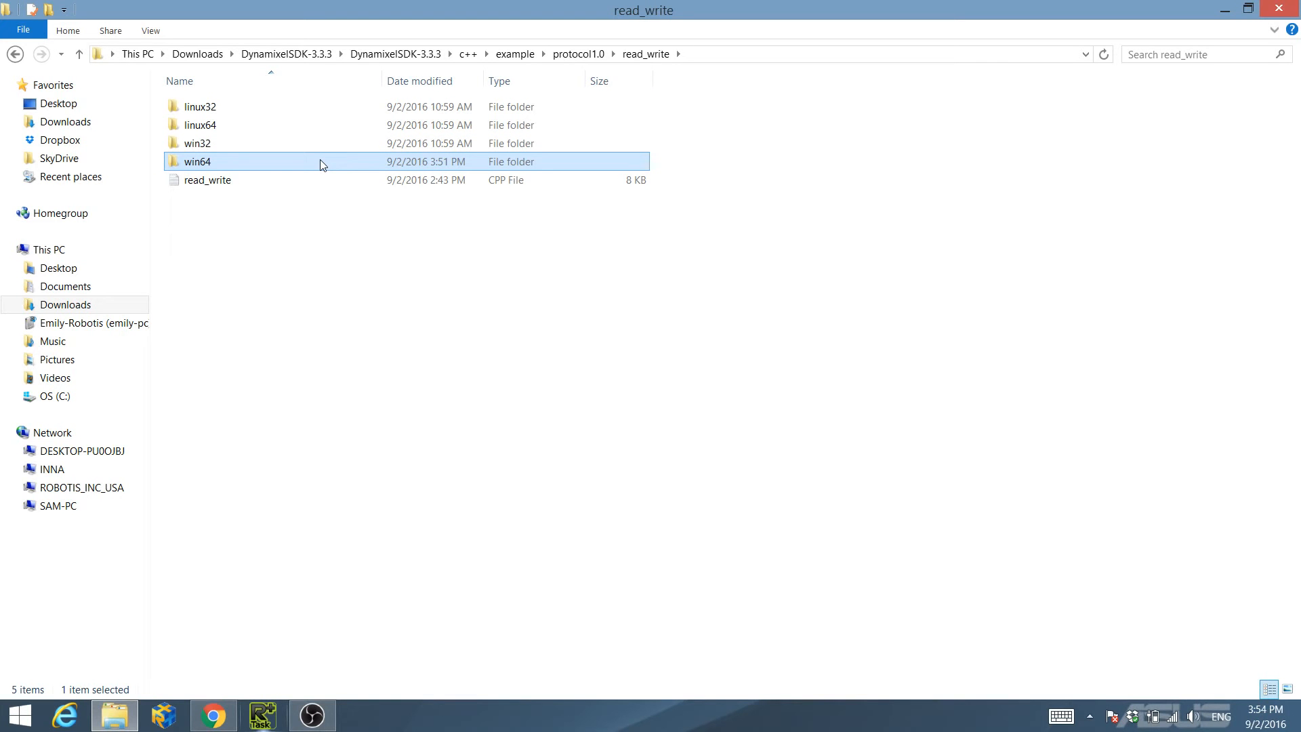
{"action": "double_click", "coordinate": [198, 161]}
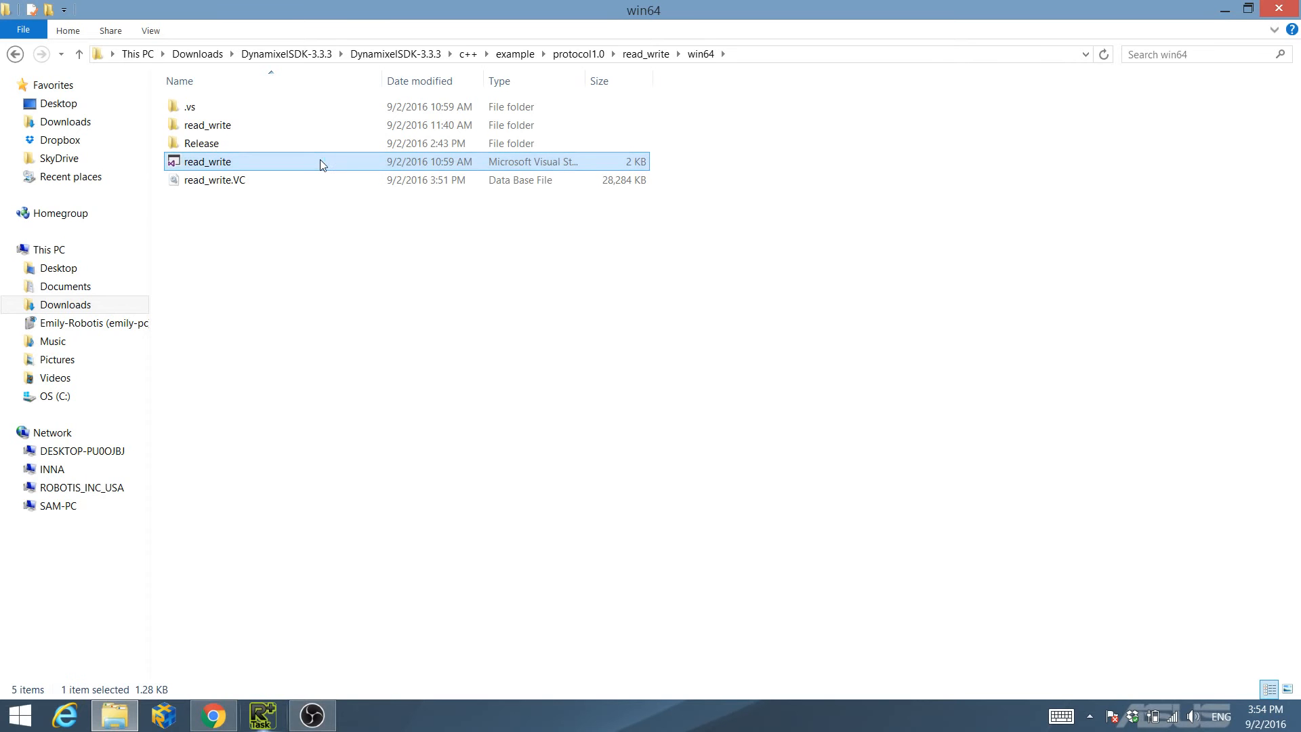
- Load the read_write solution and bring up the project's General property page
{"action": "double_click", "coordinate": [209, 162]}
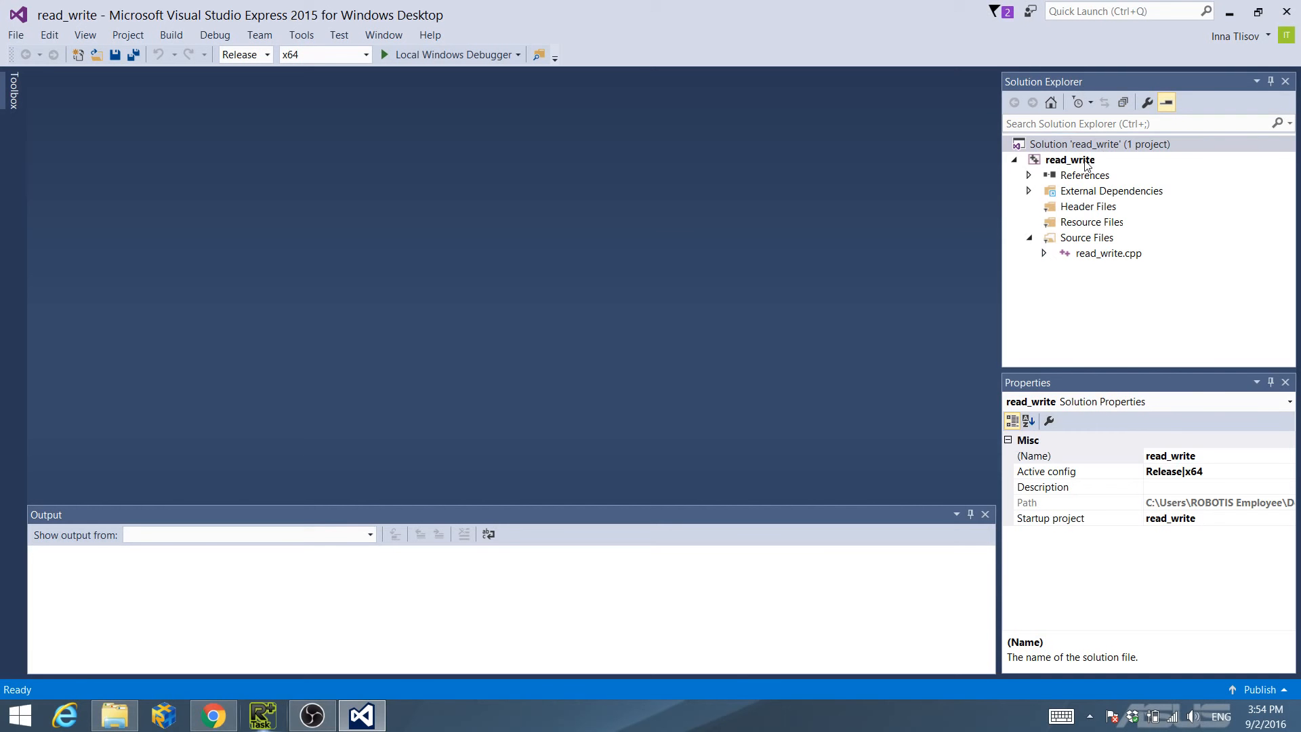
{"action": "right_click", "coordinate": [1069, 160]}
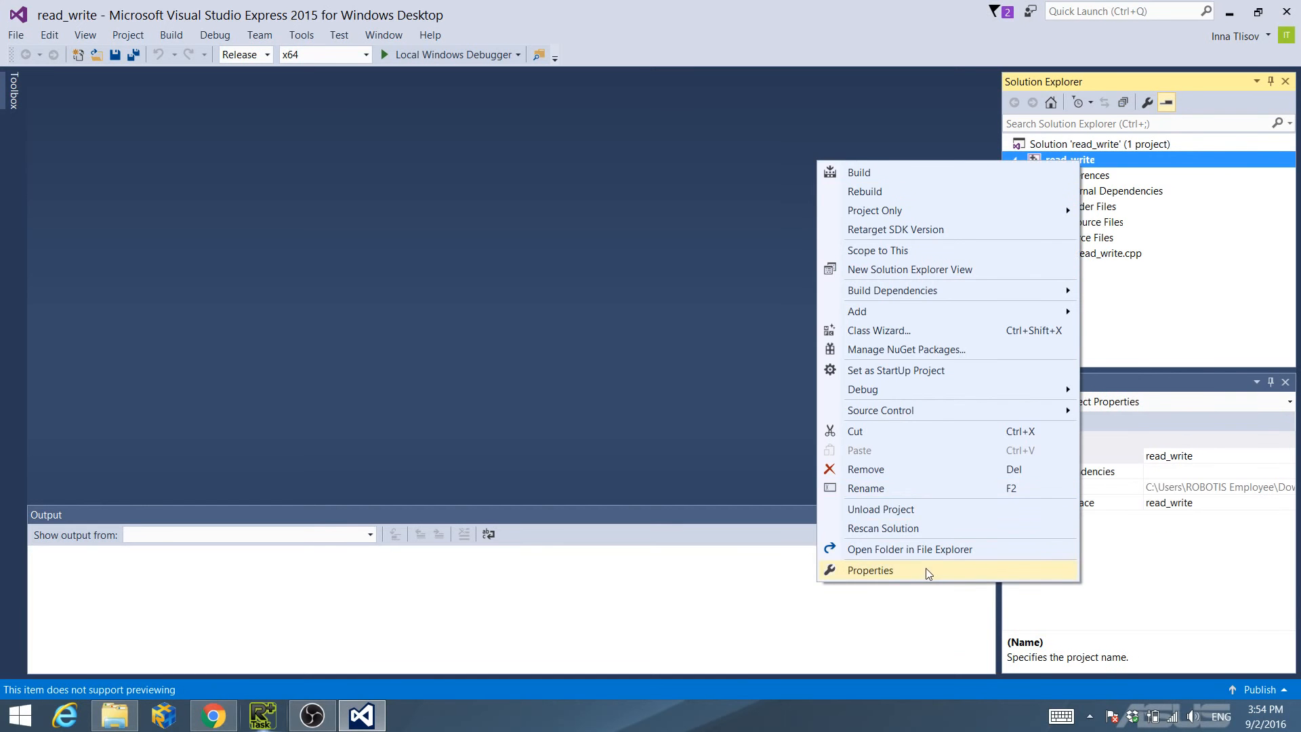
{"action": "left_click", "coordinate": [870, 571]}
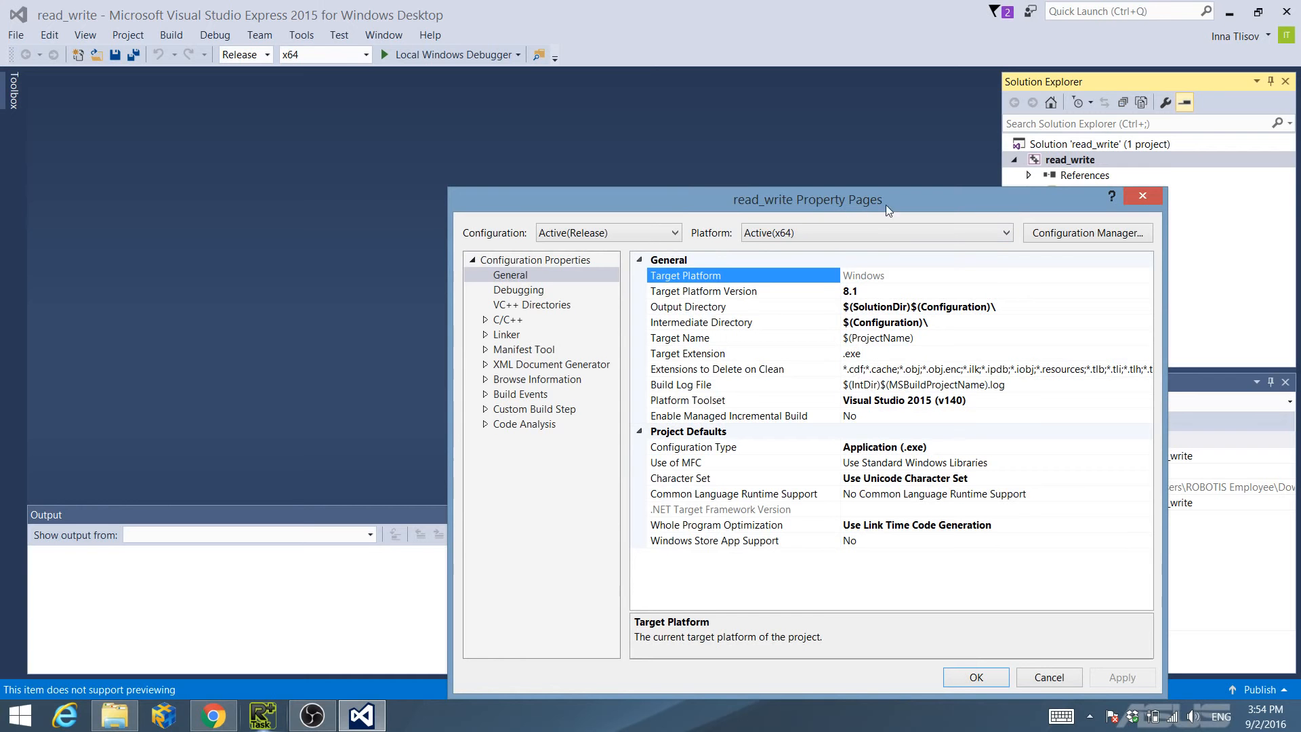
{"action": "left_click", "coordinate": [509, 275]}
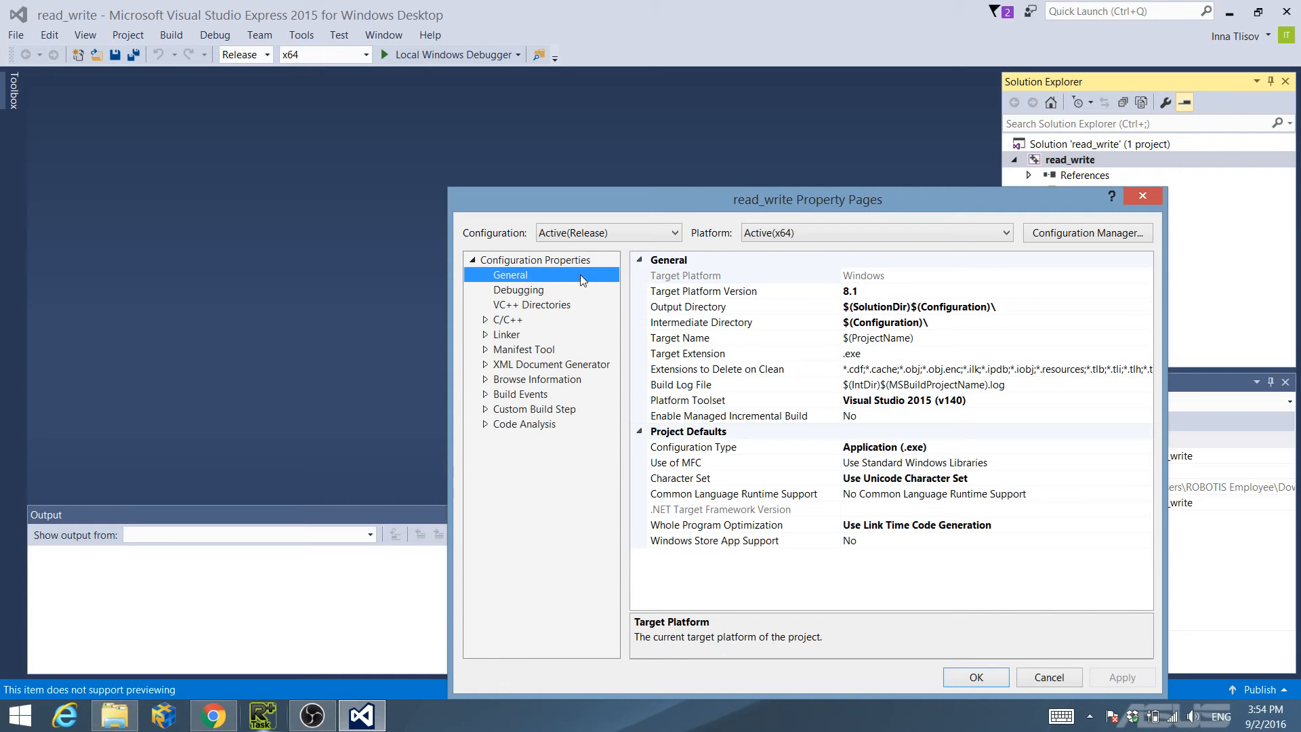
{"action": "mouse_move", "coordinate": [689, 308]}
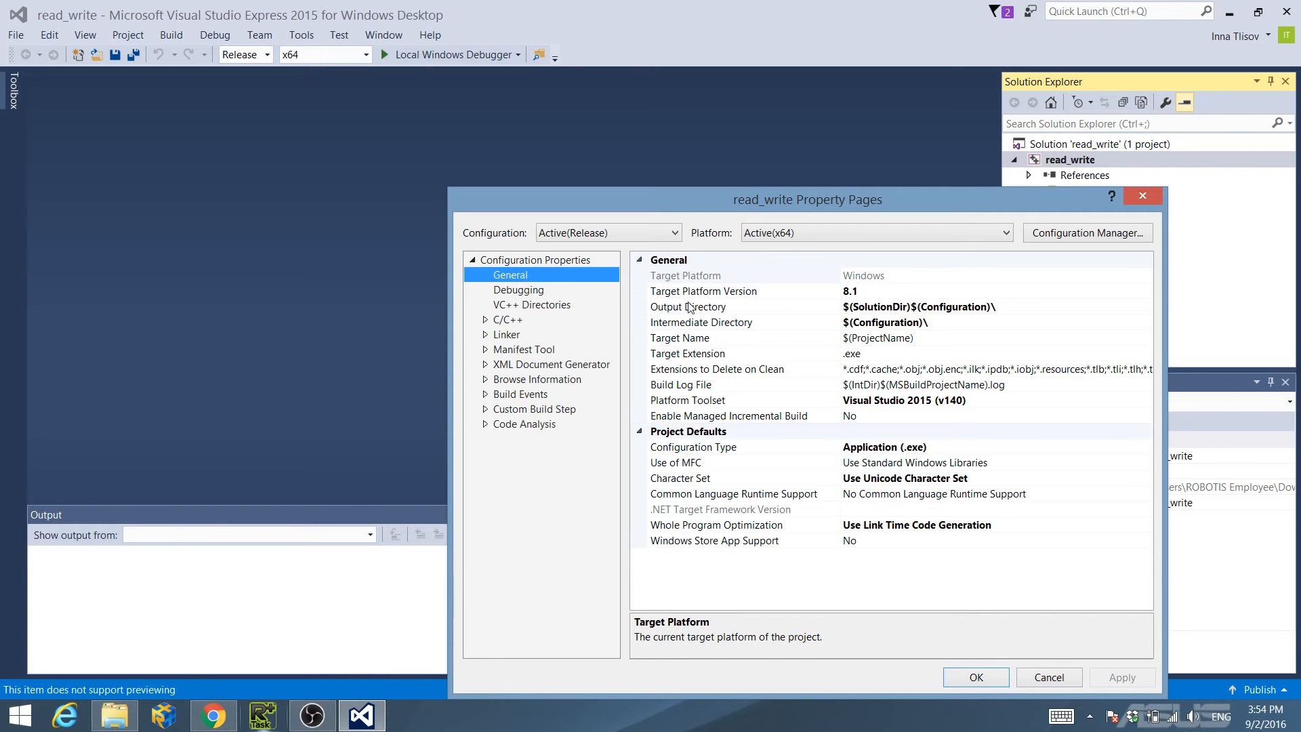
- Review Intermediate Directory and Target Extension against the DynamixelSDK wiki instructions
{"action": "left_click", "coordinate": [701, 322]}
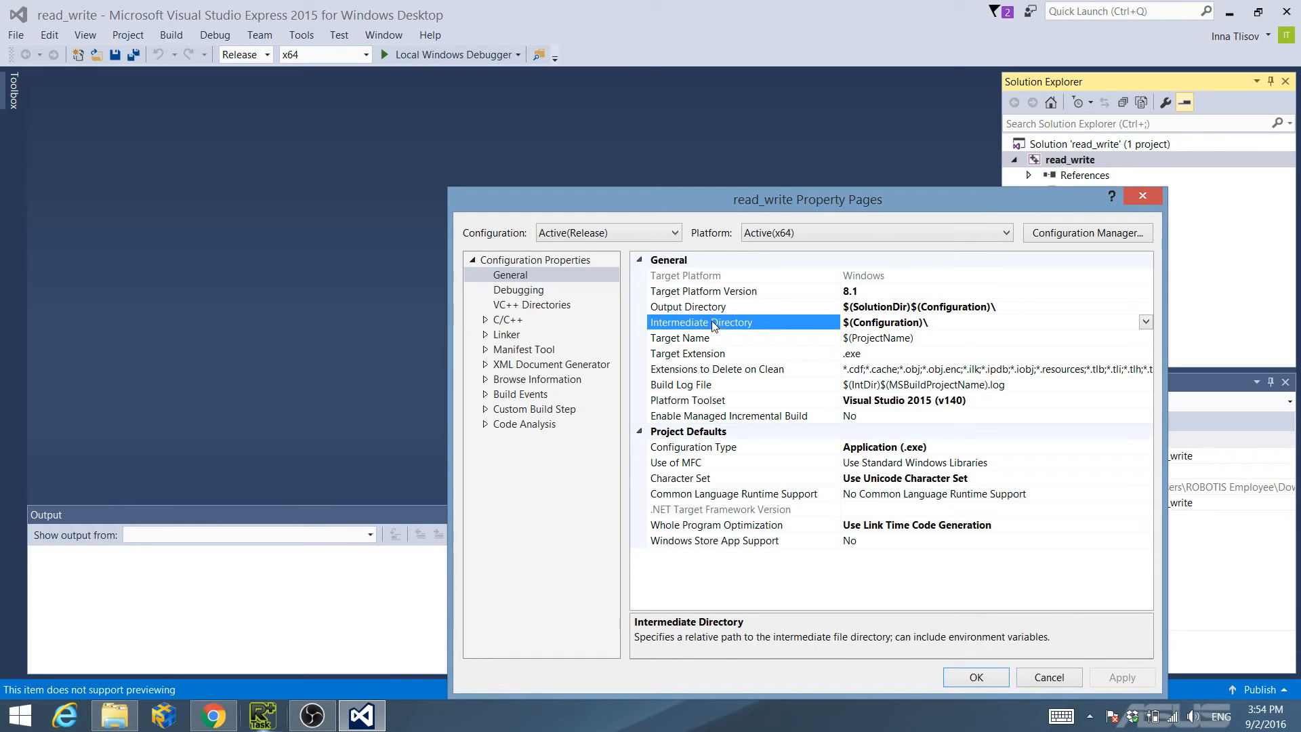
{"action": "left_click", "coordinate": [687, 353]}
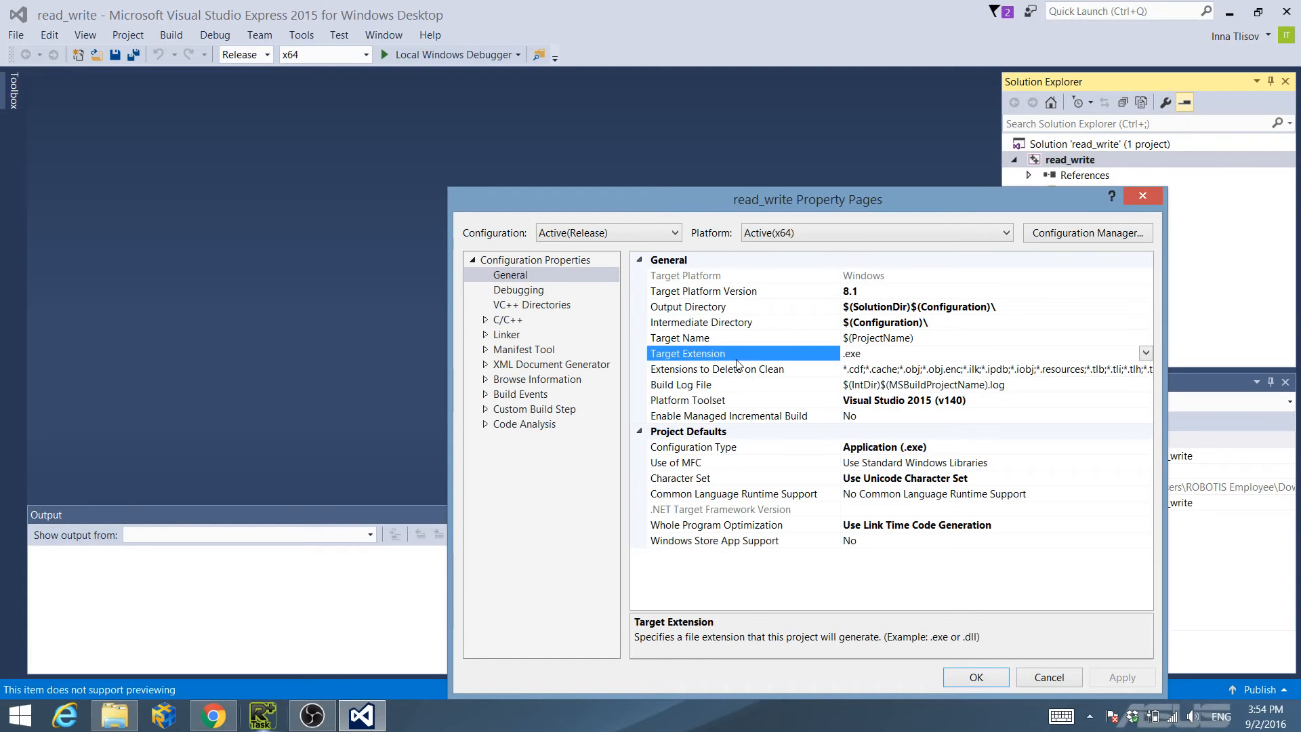
{"action": "left_click", "coordinate": [693, 446]}
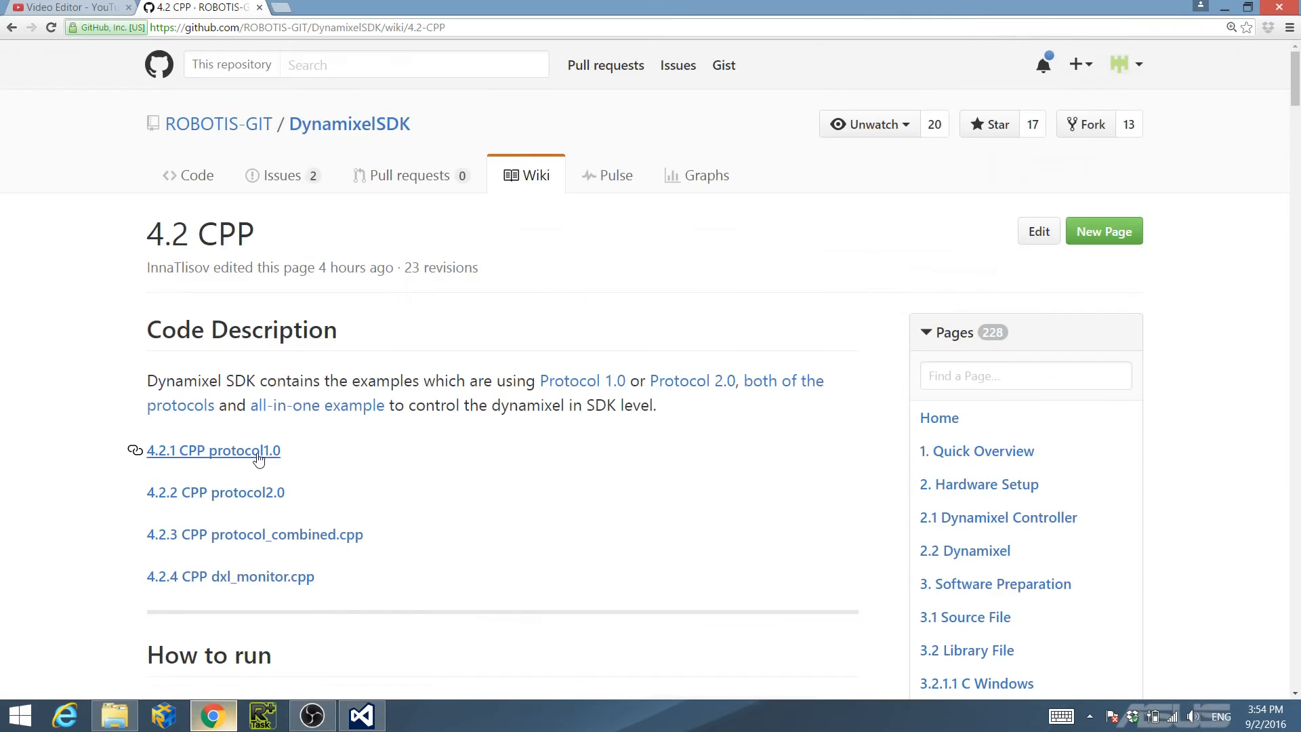
{"action": "scroll", "scroll_direction": "down", "scroll_amount": 3}
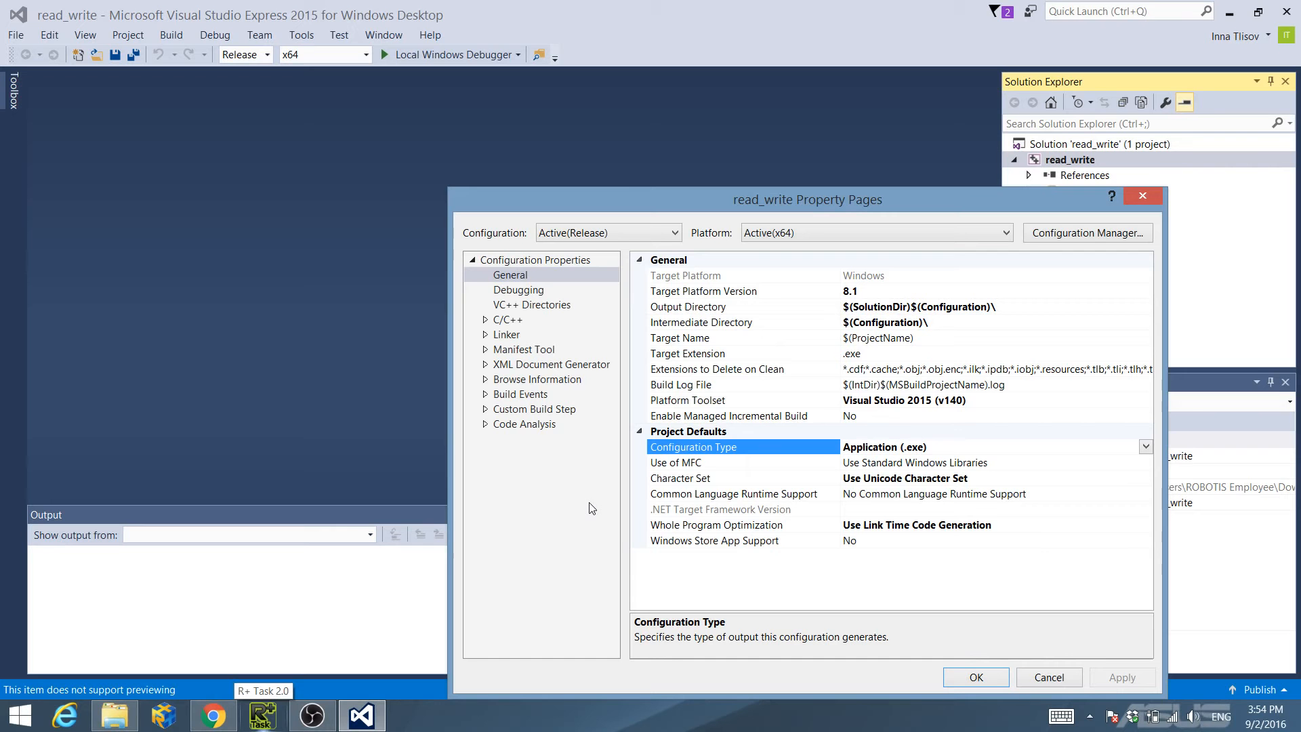
{"action": "mouse_move", "coordinate": [534, 314]}
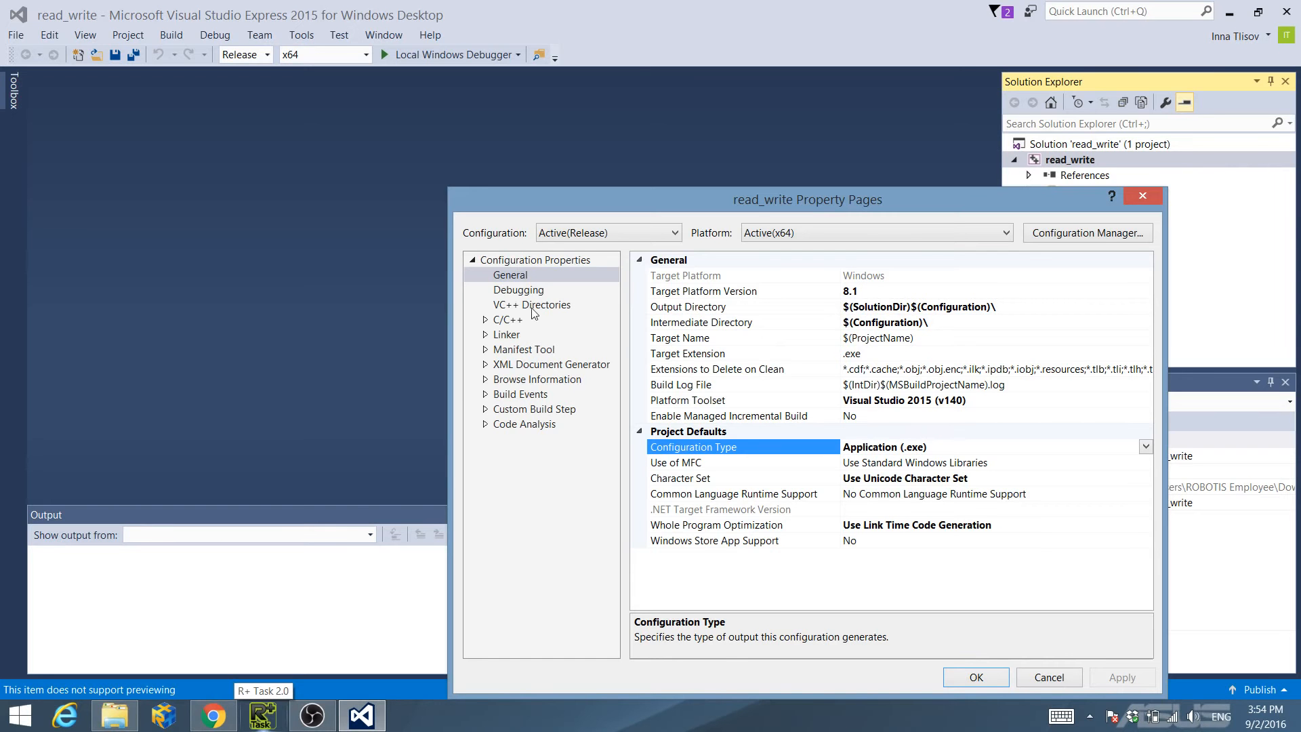
- Check the Debugging environment path and the VC++ Library Directories value against the wiki
{"action": "left_click", "coordinate": [519, 290]}
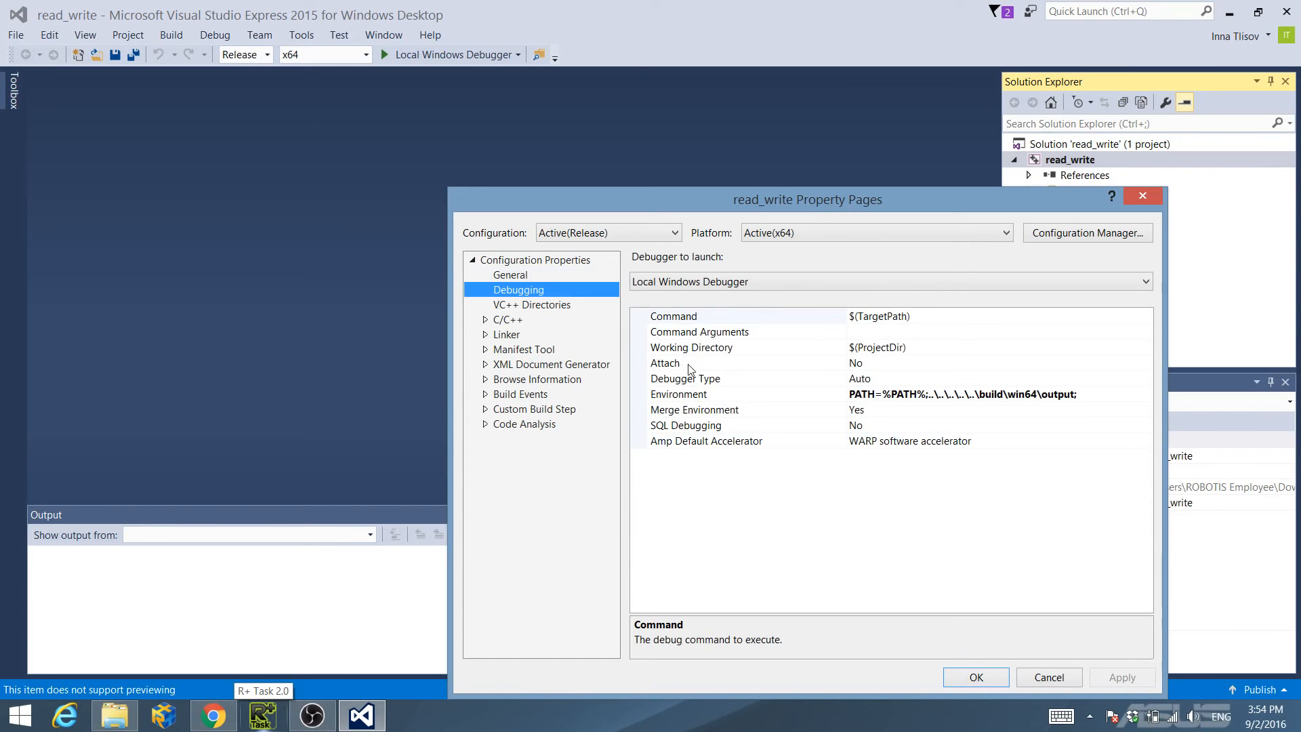
{"action": "left_click", "coordinate": [678, 394]}
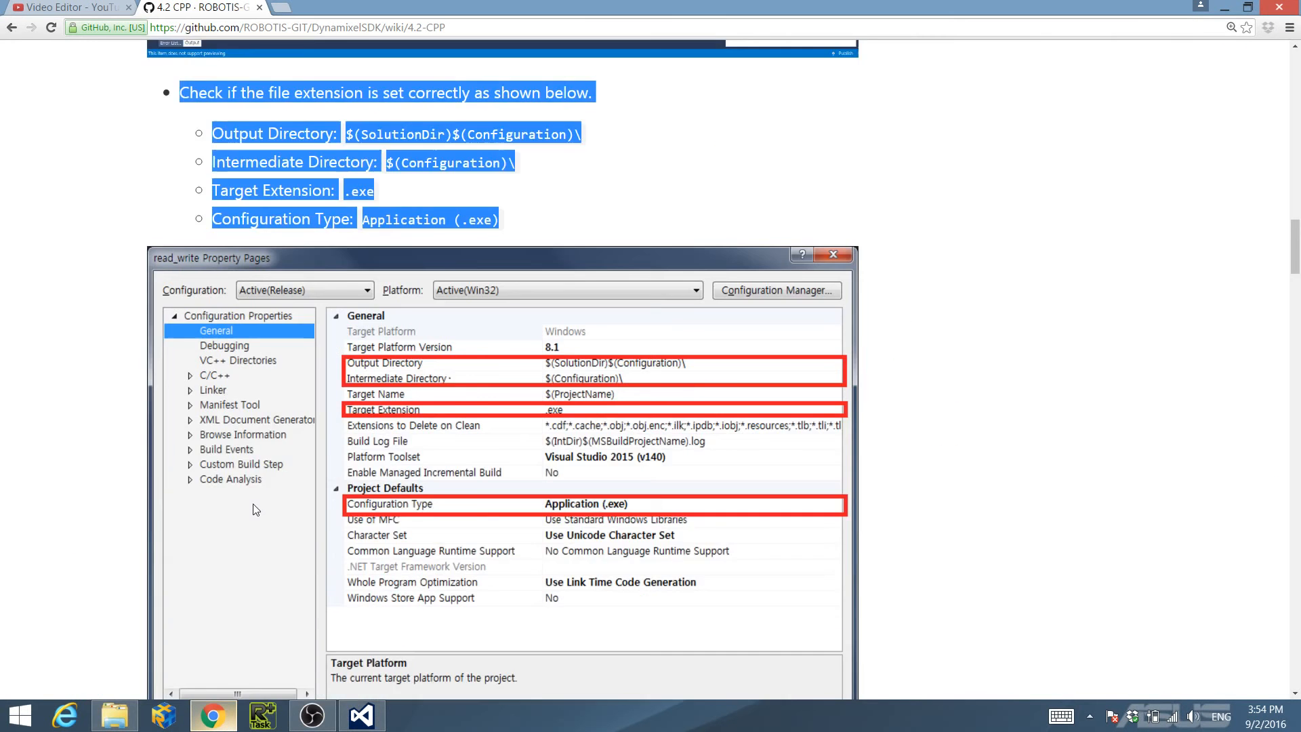
{"action": "scroll", "scroll_direction": "down", "scroll_amount": 3}
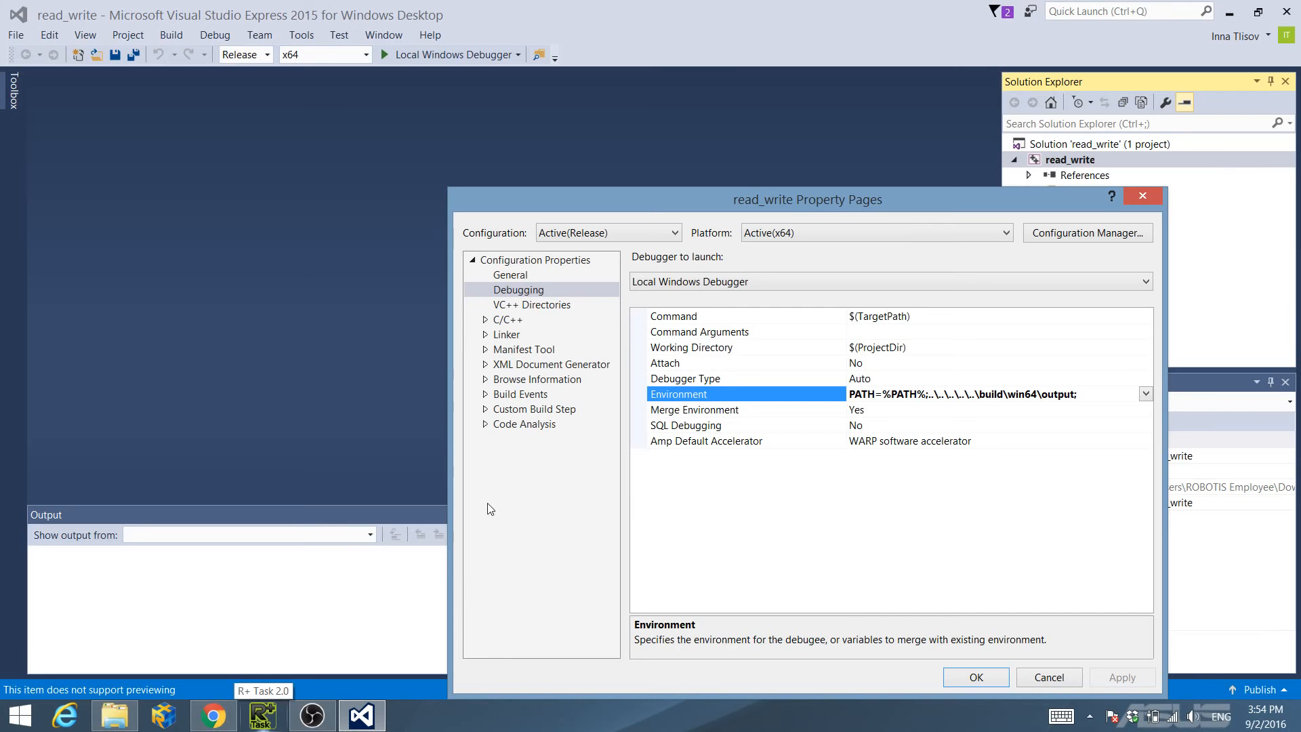
{"action": "mouse_move", "coordinate": [549, 318]}
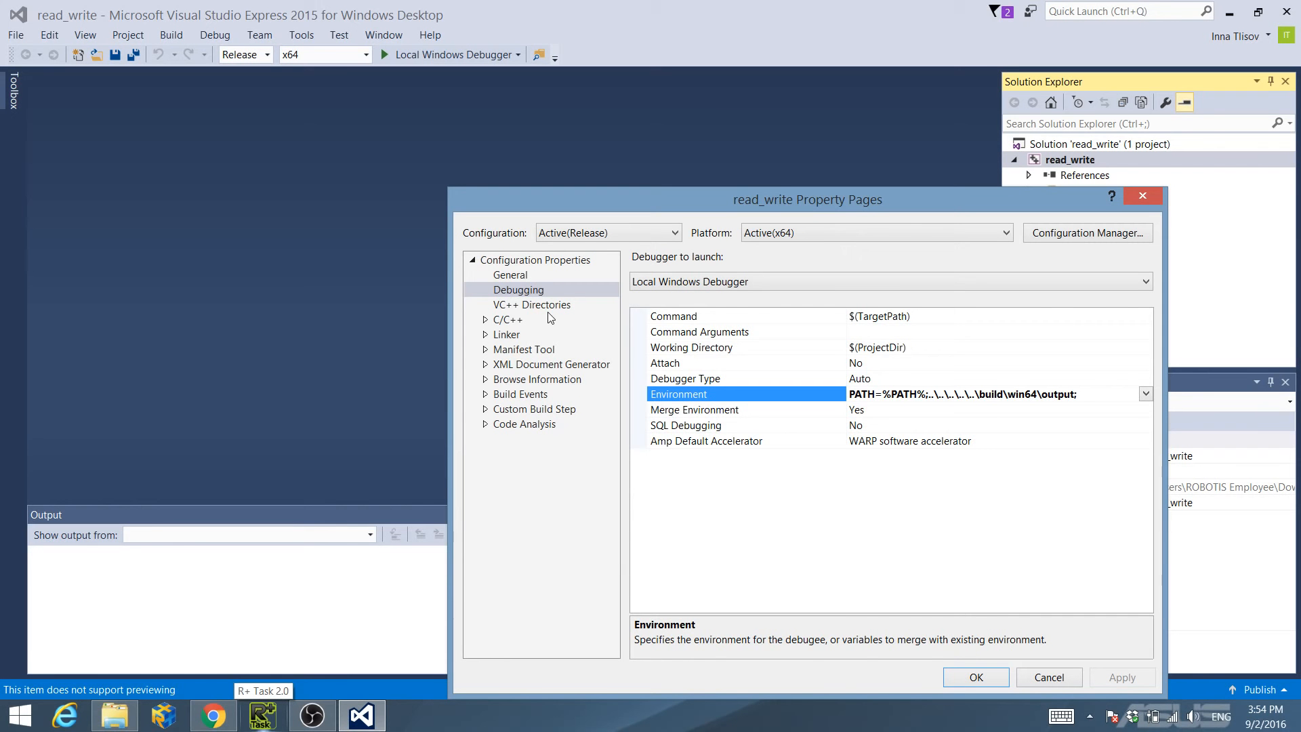
{"action": "left_click", "coordinate": [532, 305]}
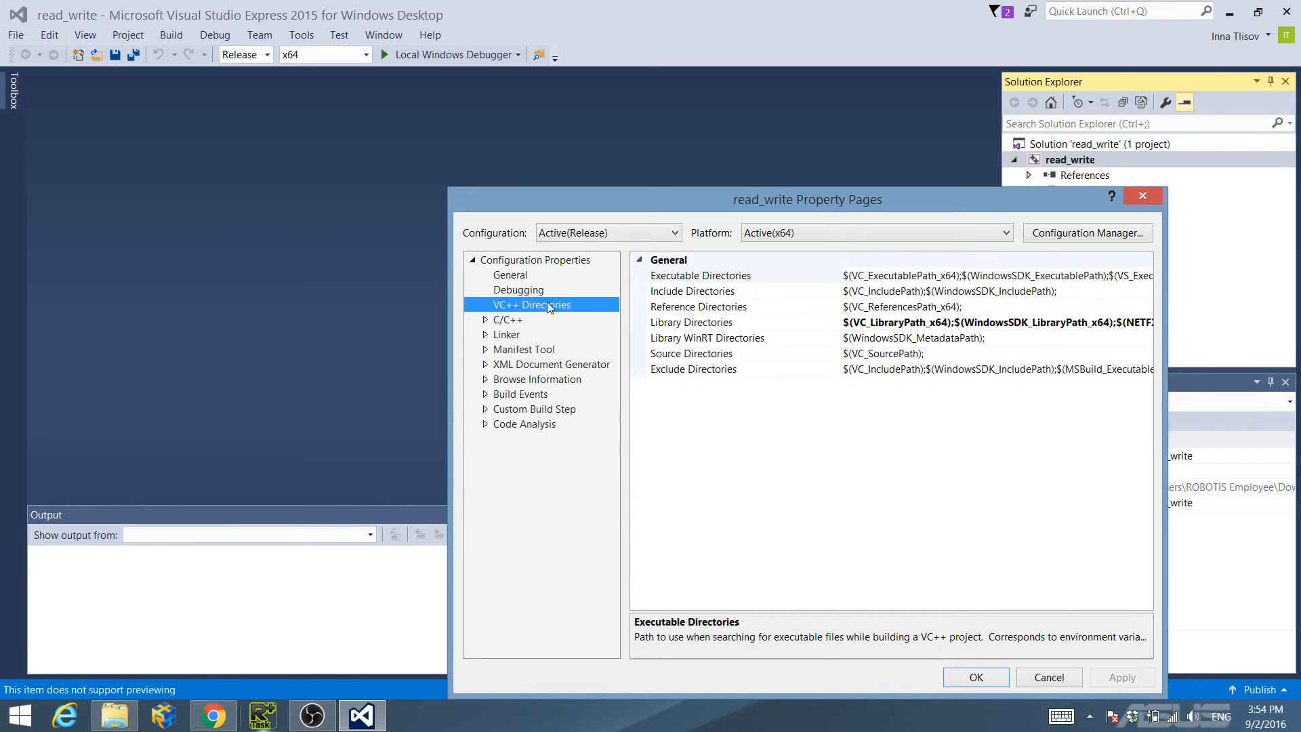
{"action": "left_click", "coordinate": [691, 323]}
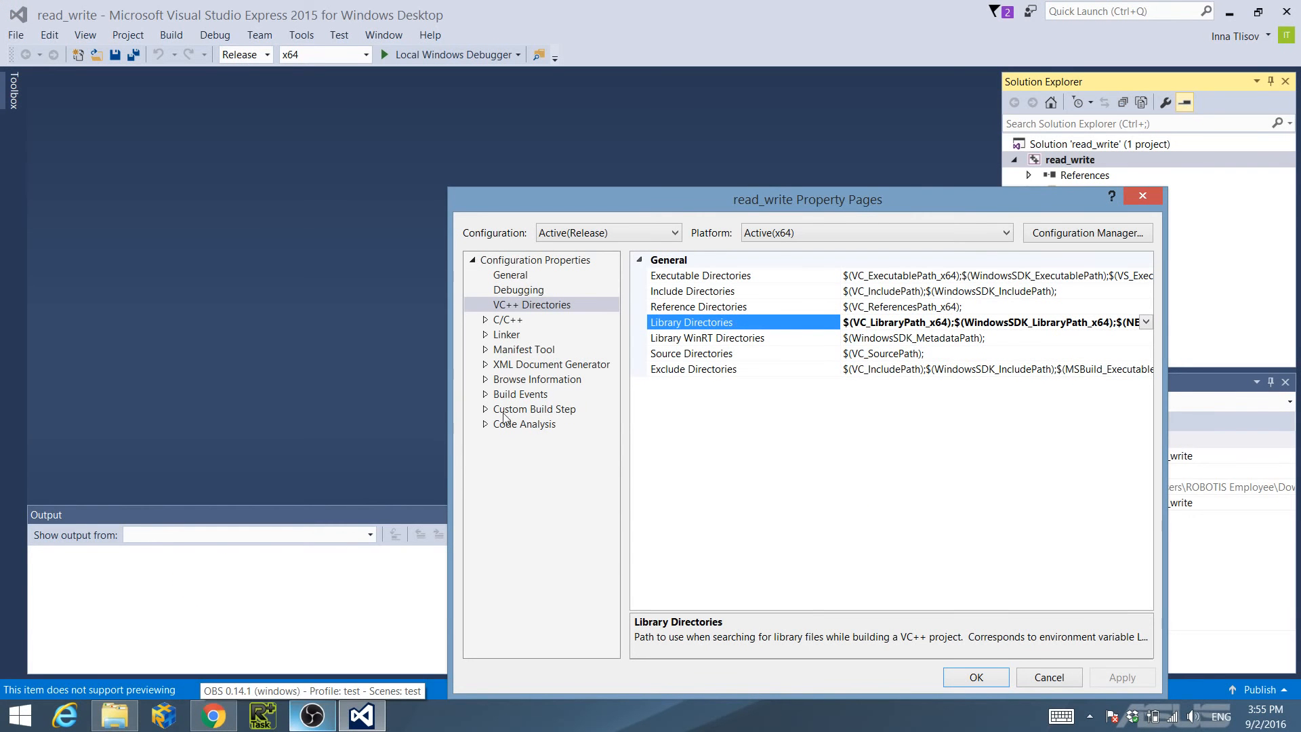
- Set C/C++ Additional Include Directories to ..\..\..\..\..\include per the online guide
{"action": "left_click", "coordinate": [507, 320]}
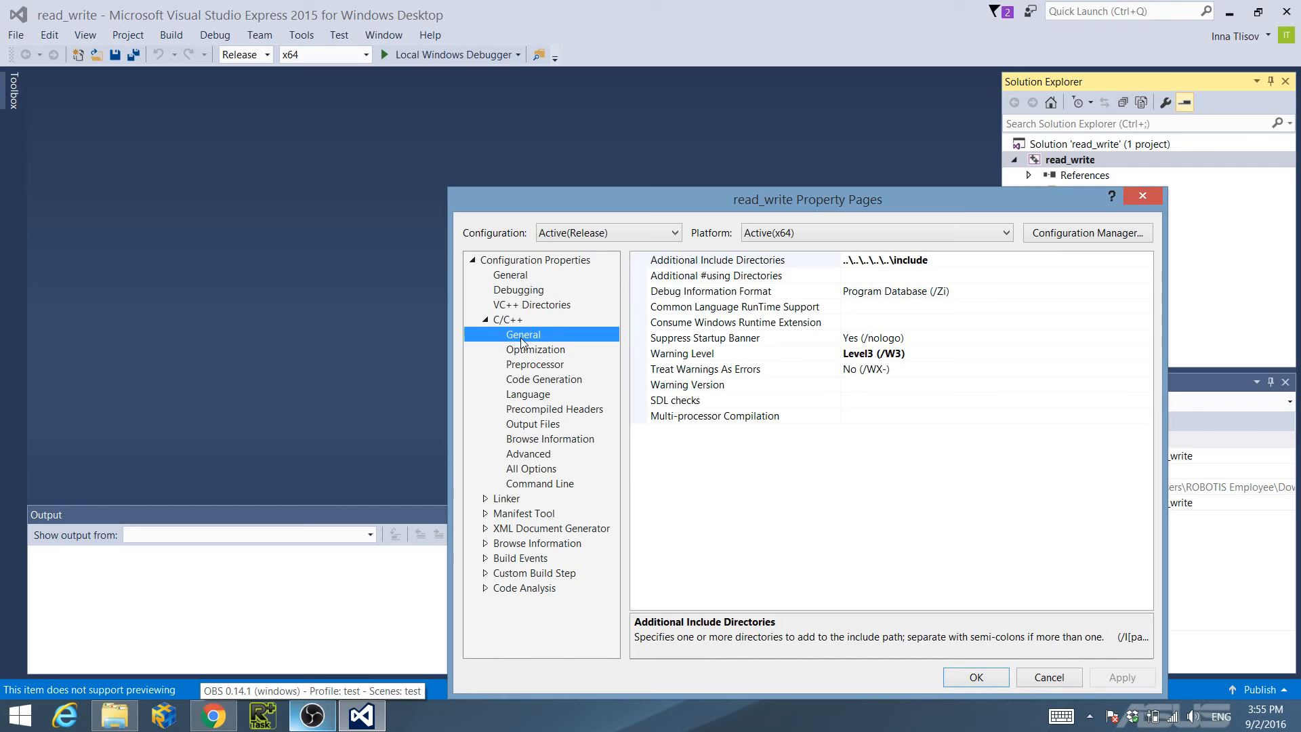
{"action": "left_click", "coordinate": [718, 260]}
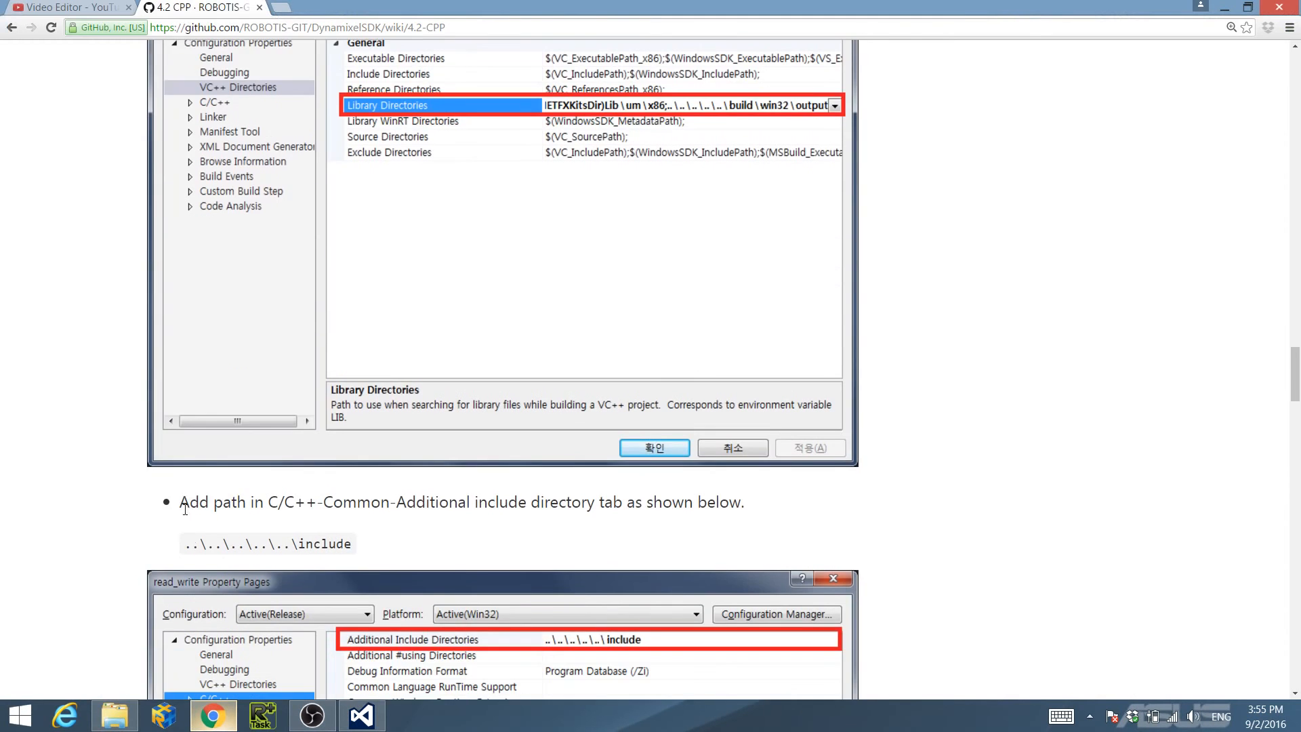
{"action": "left_click", "coordinate": [358, 716]}
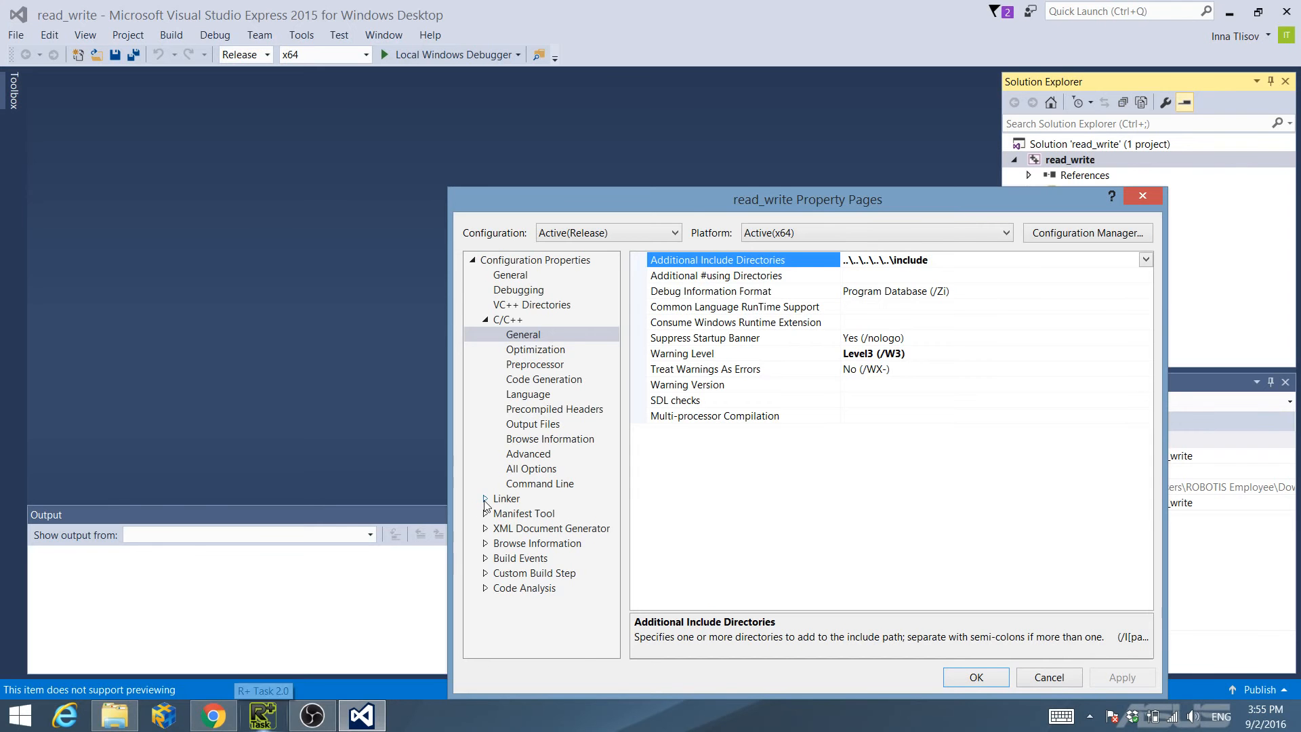
- Add dxl_x64_cpp.lib to Linker Additional Dependencies and accept the property changes
{"action": "left_click", "coordinate": [505, 499]}
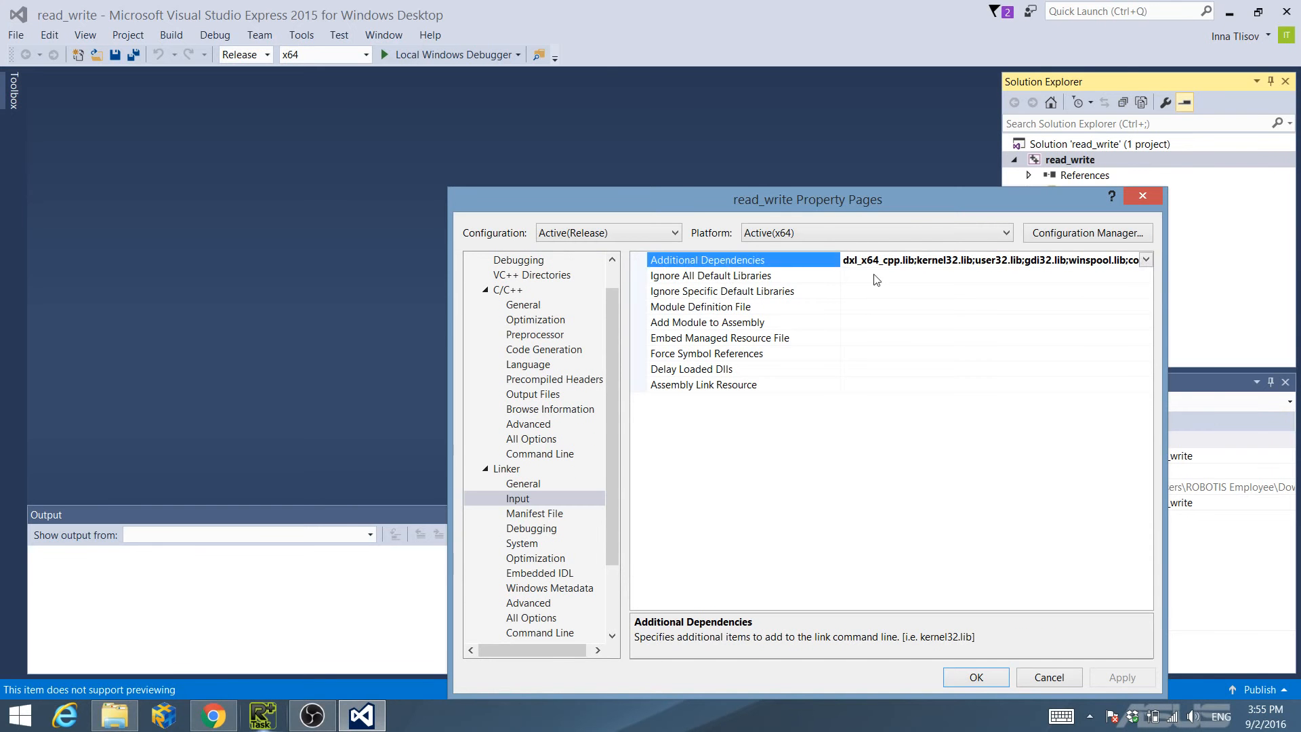
{"action": "left_click", "coordinate": [213, 715]}
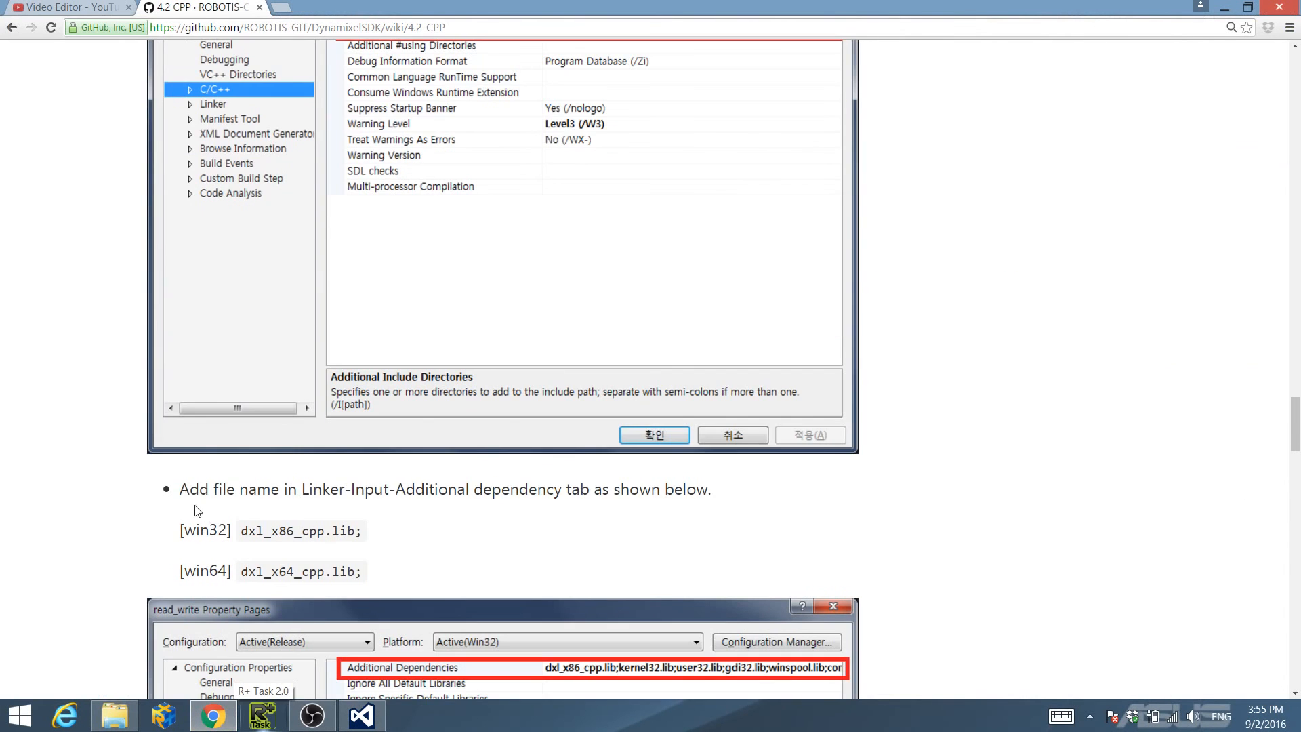
{"action": "left_click_drag", "start_coordinate": [181, 489], "coordinate": [361, 571]}
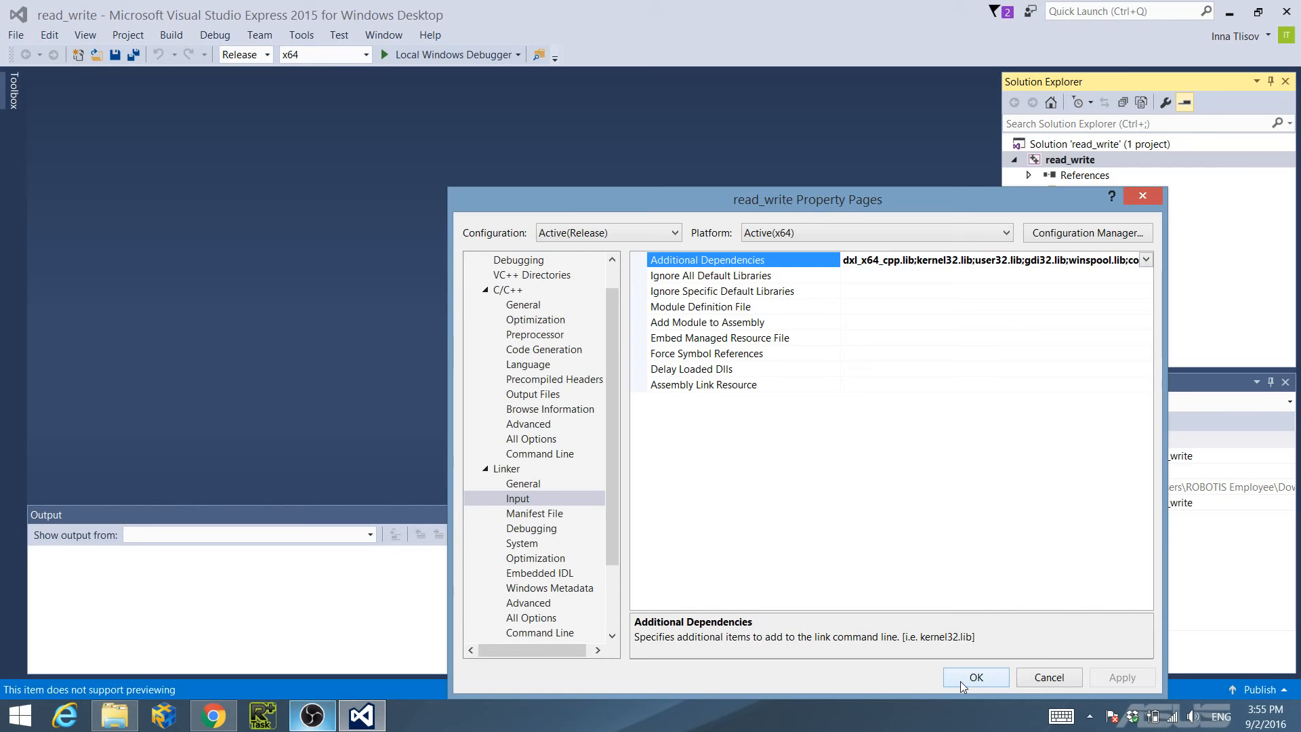
{"action": "left_click", "coordinate": [976, 678]}
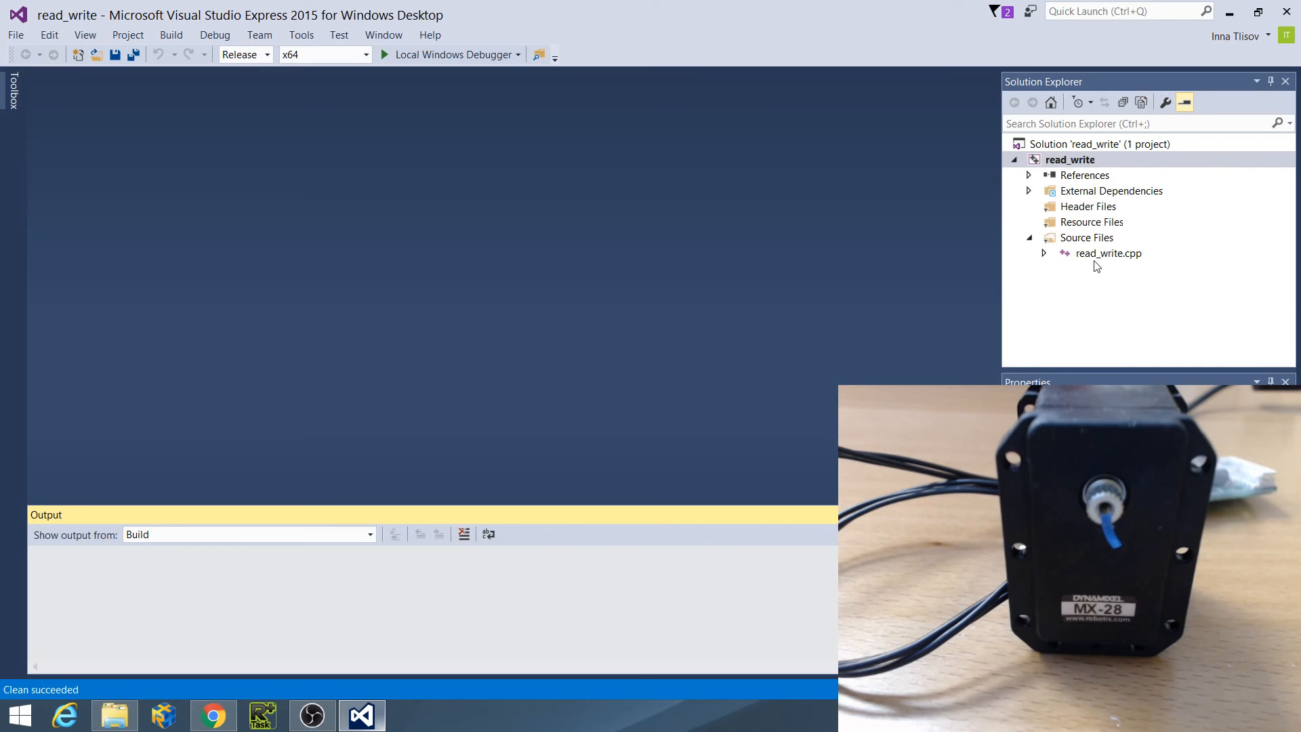
- Bring read_write.cpp into the editor from Source Files
{"action": "double_click", "coordinate": [1109, 253]}
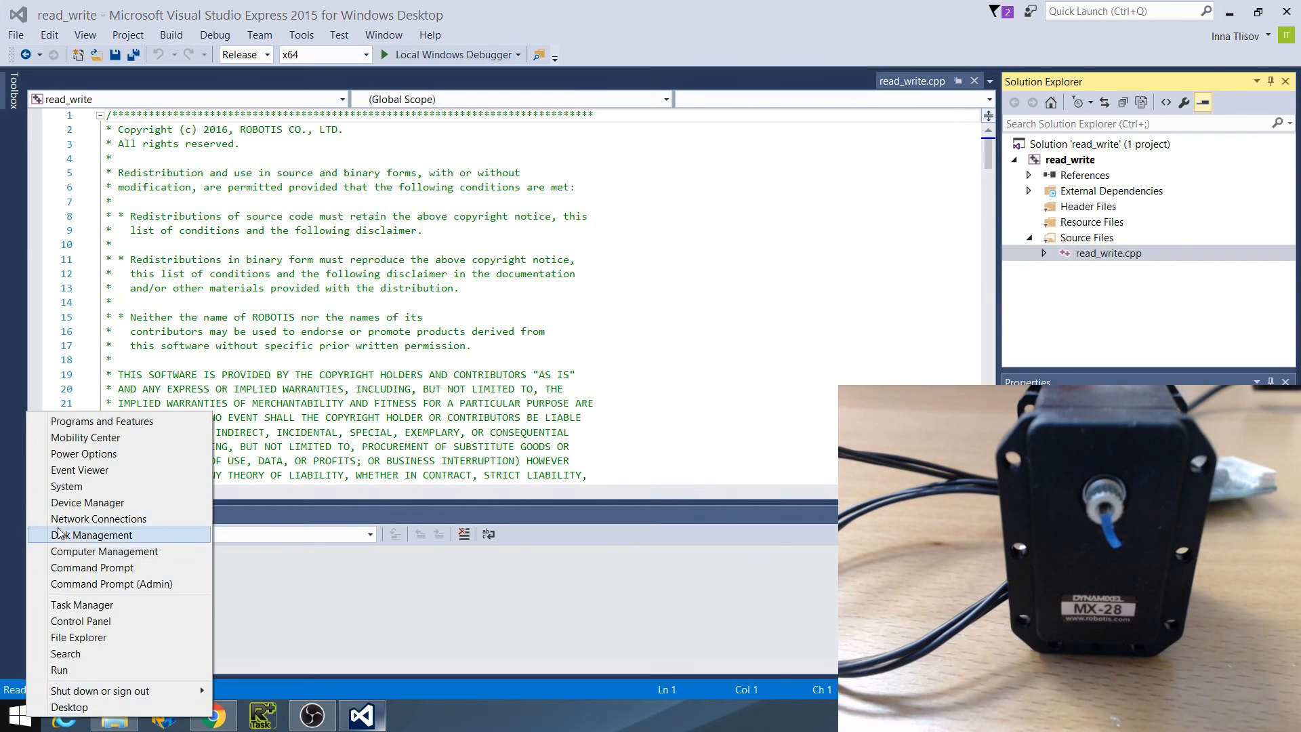
- Find the USB Serial Port on COM5 under Ports in Device Manager and return to the code
{"action": "left_click", "coordinate": [87, 502]}
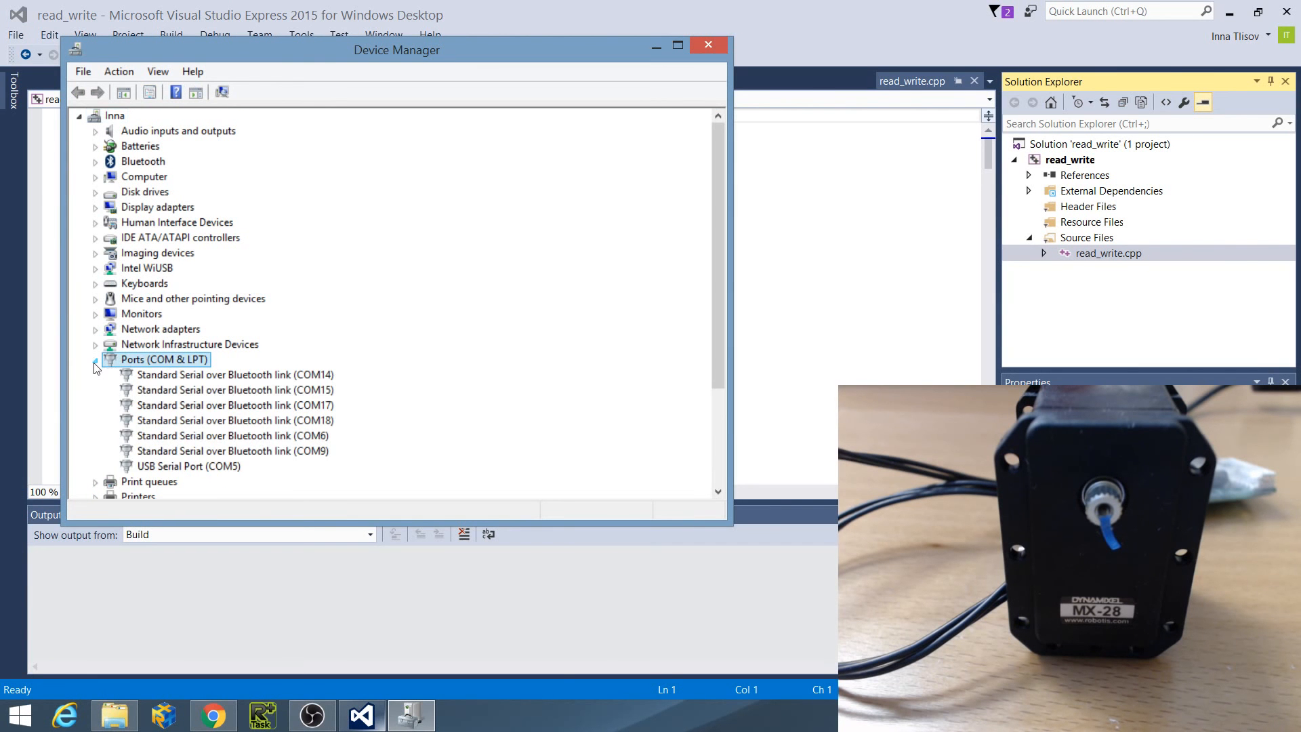
{"action": "left_click", "coordinate": [189, 465]}
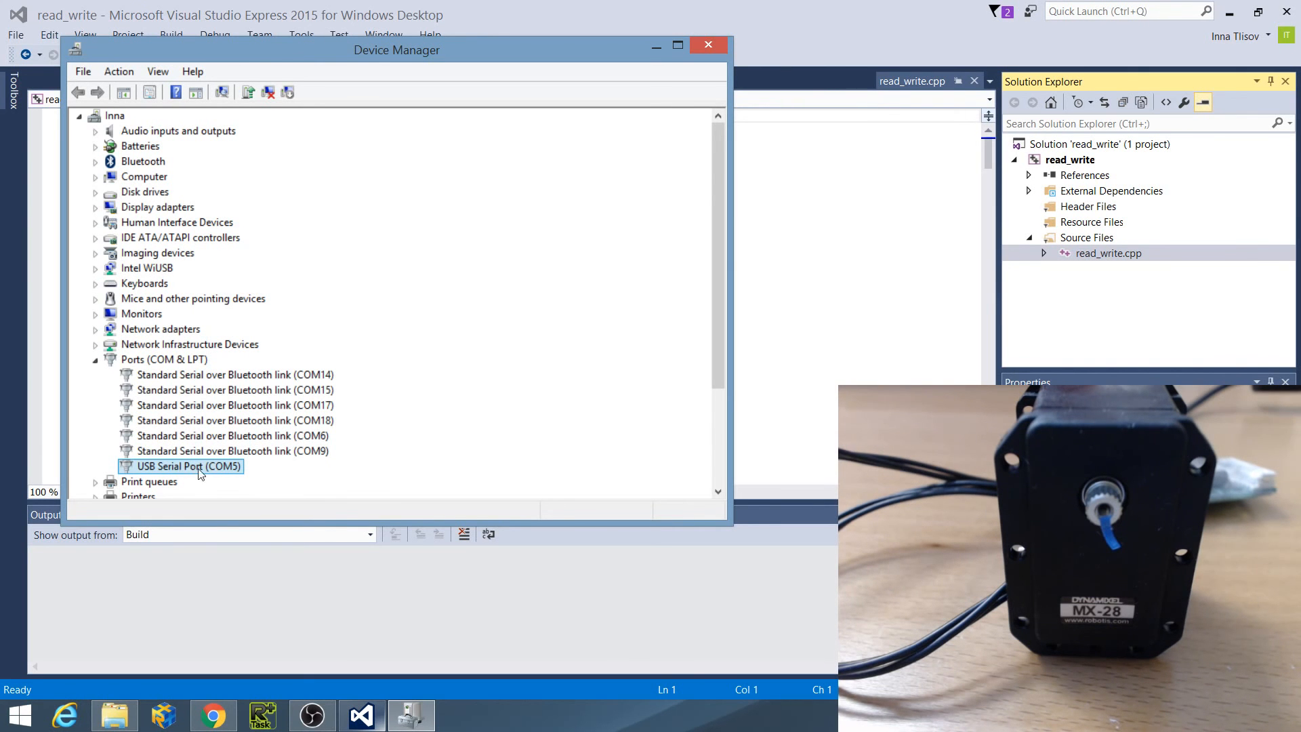
{"action": "mouse_move", "coordinate": [284, 479]}
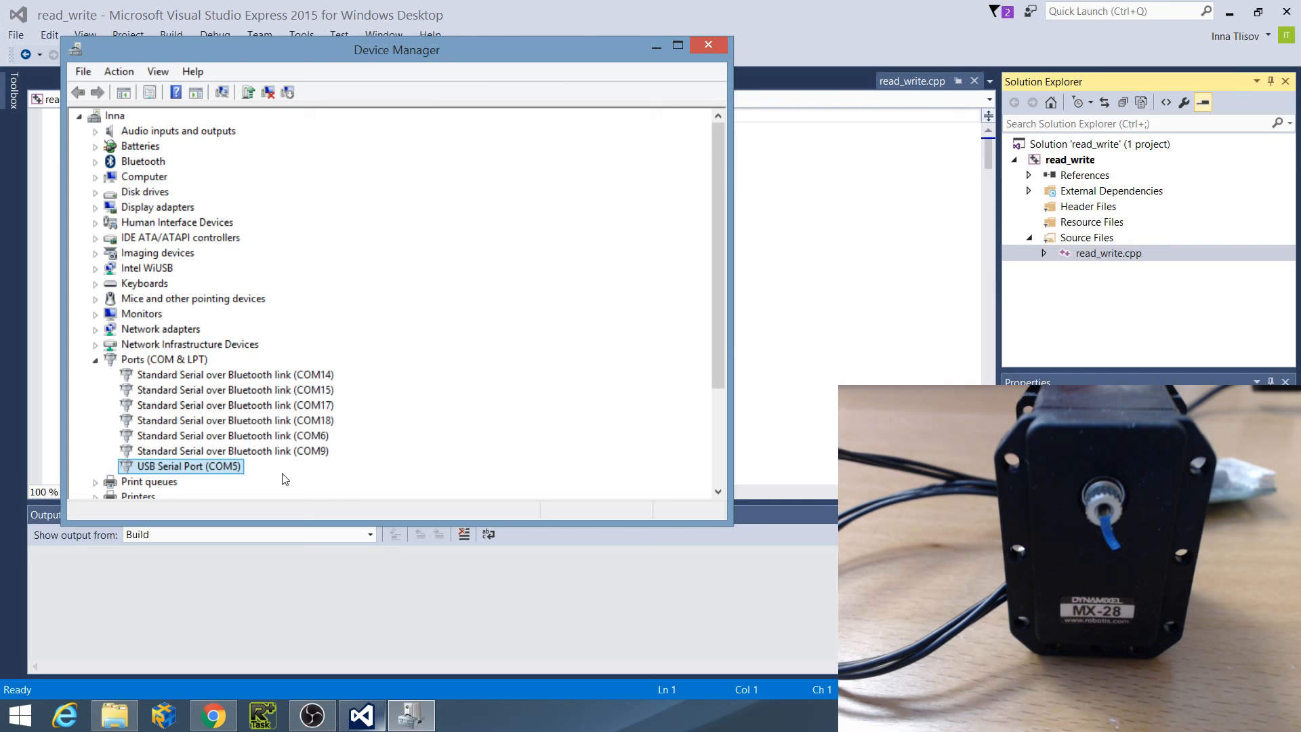
{"action": "left_click", "coordinate": [707, 45]}
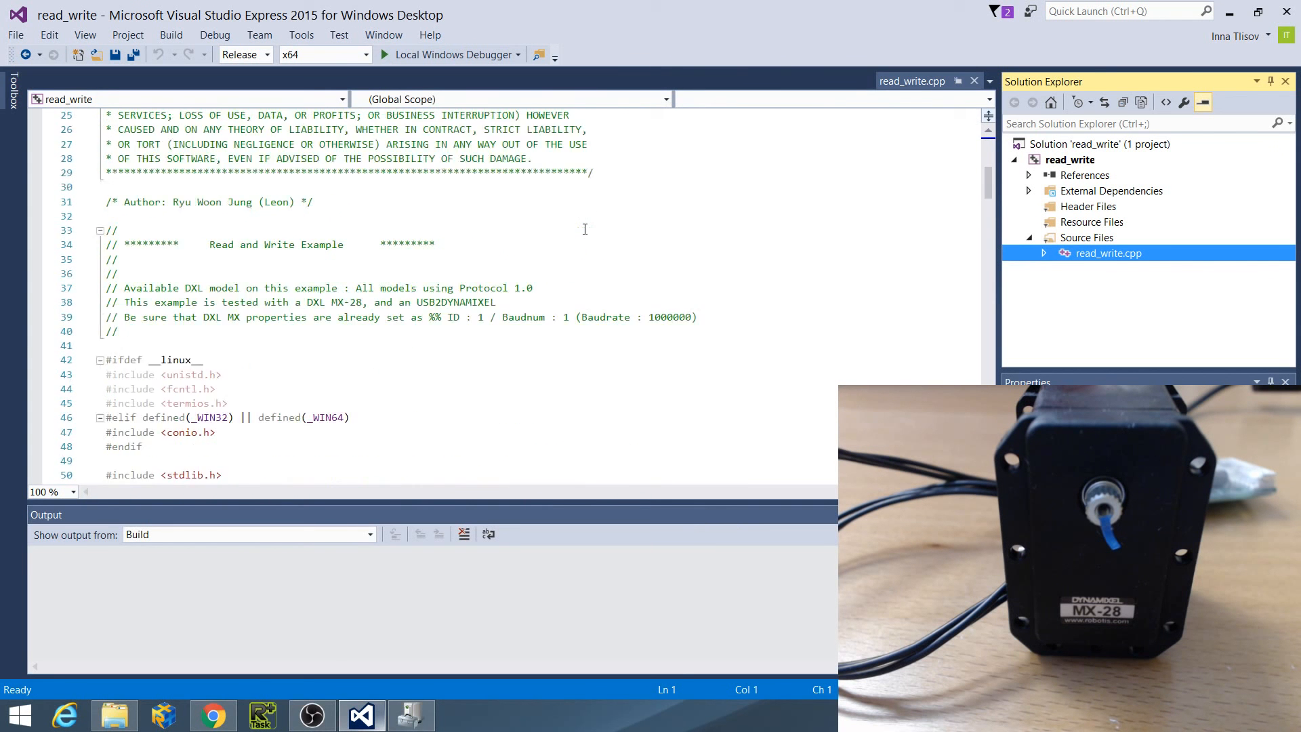
- Set DEVICENAME to "COM5", then build and run read_write to connect to the Dynamixel
{"action": "scroll", "scroll_direction": "down", "scroll_amount": 3}
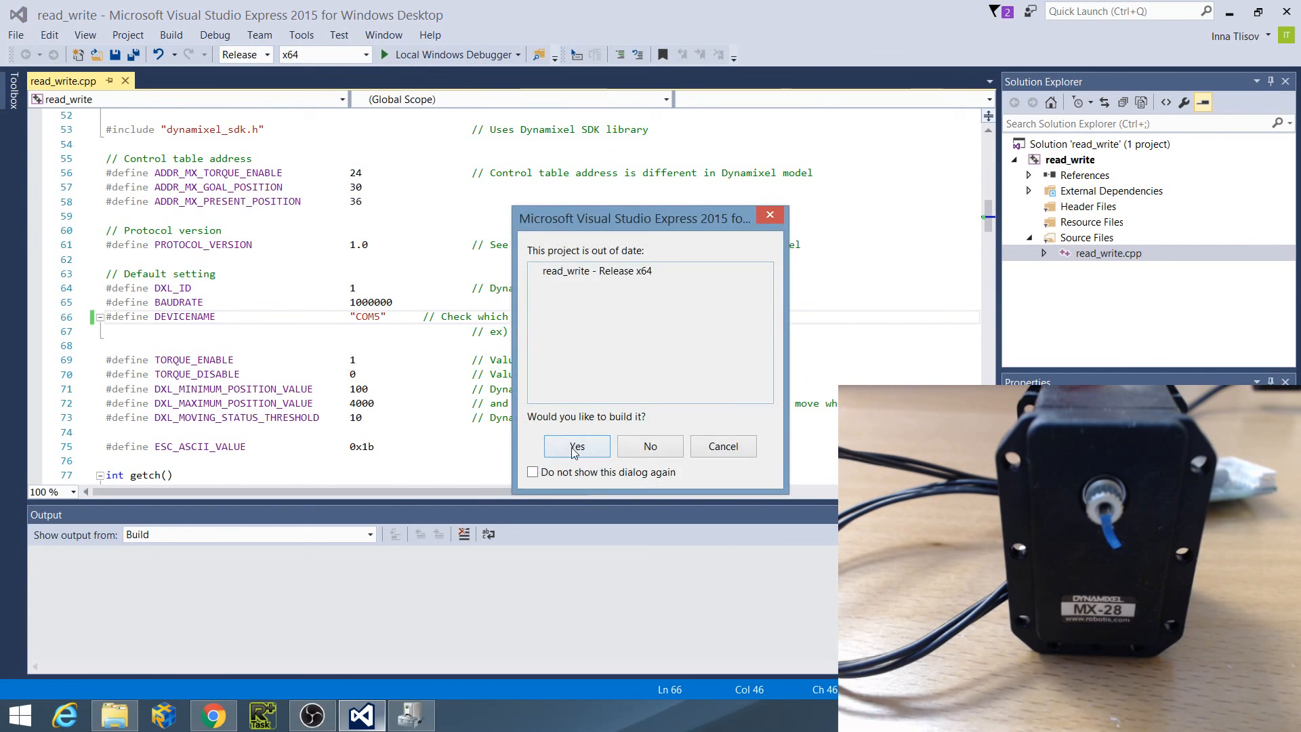
{"action": "left_click", "coordinate": [576, 446]}
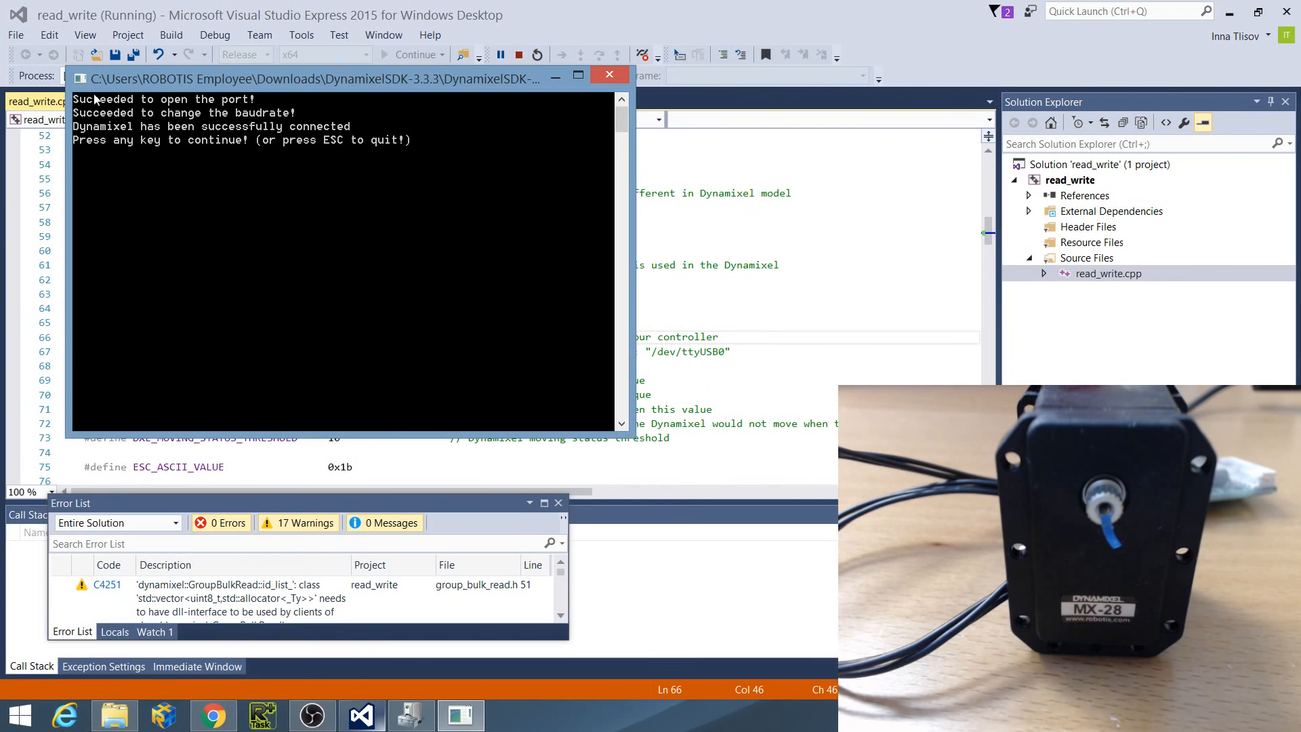